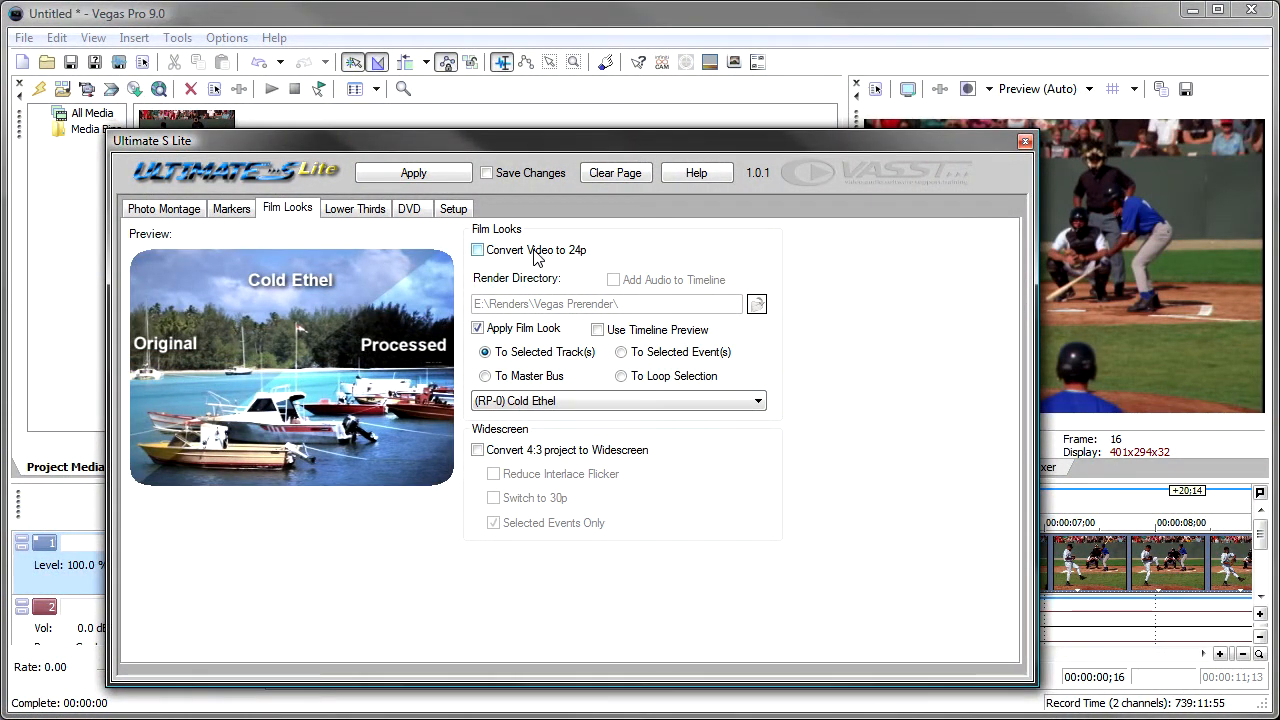
Toggle the 24p conversion on and off, leaving it turned off
left_click(477, 250)
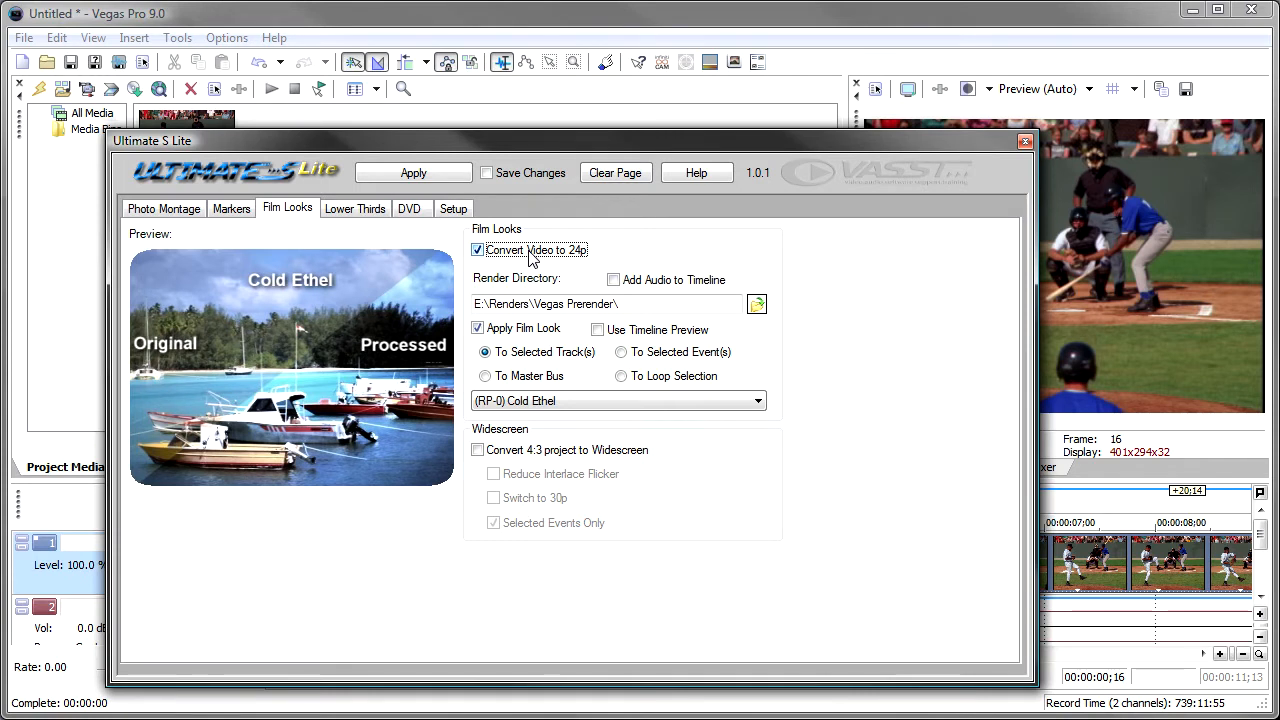
left_click(477, 250)
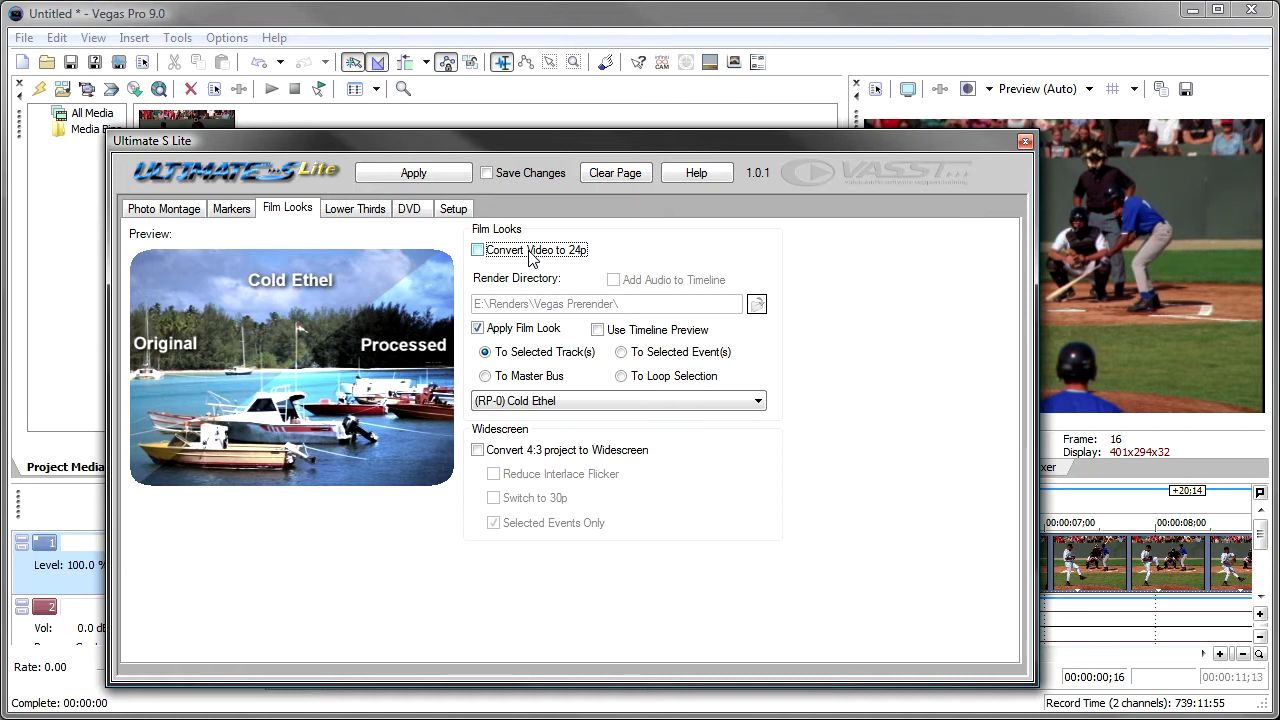
left_click(477, 250)
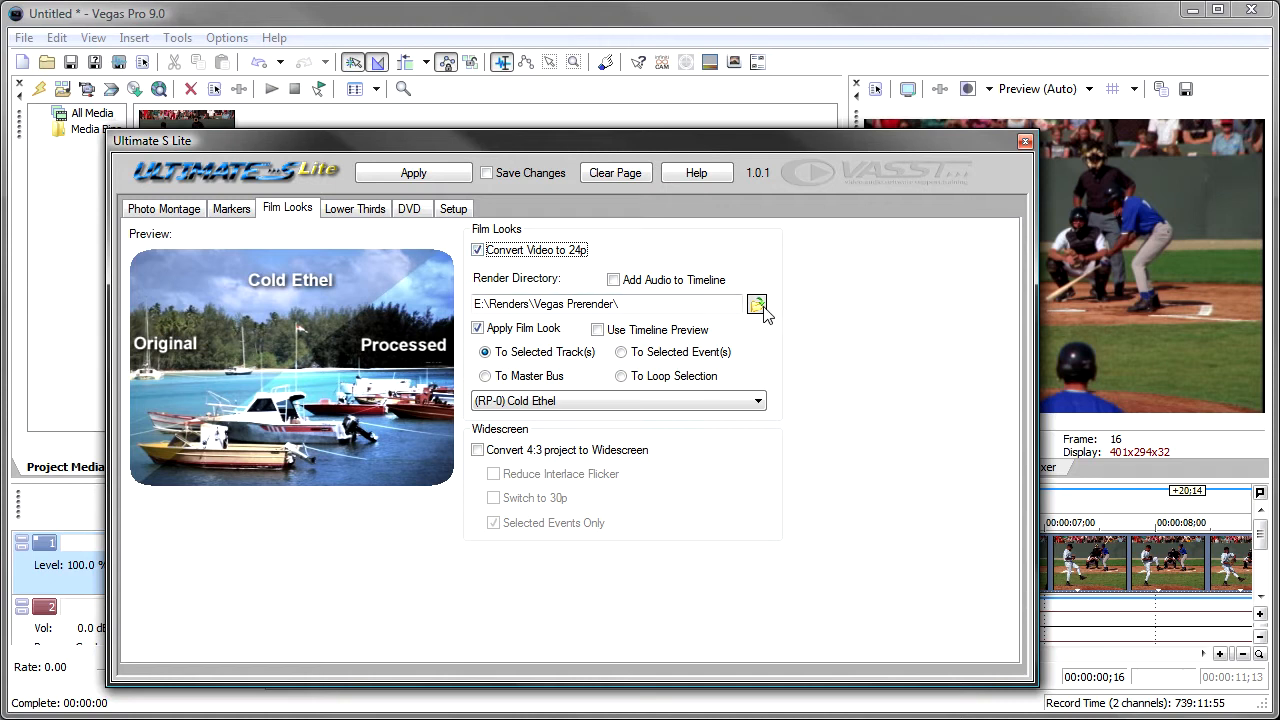
mouse_move(730, 335)
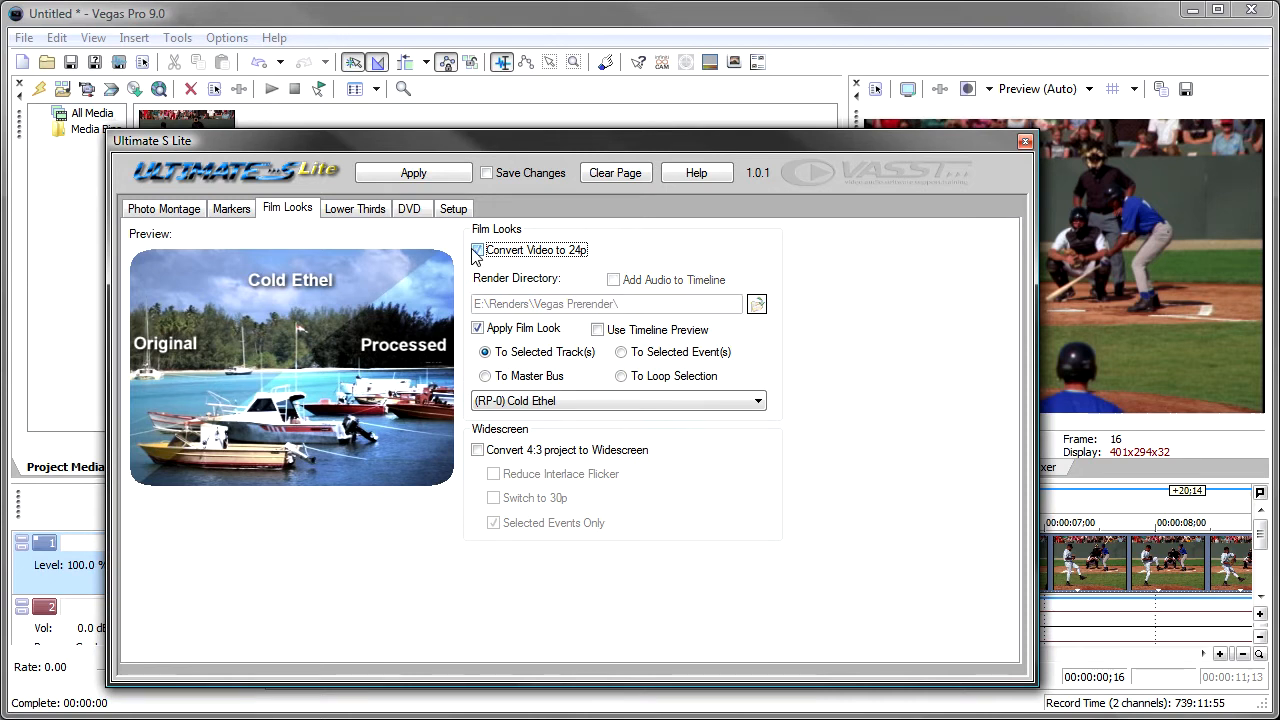
left_click(477, 250)
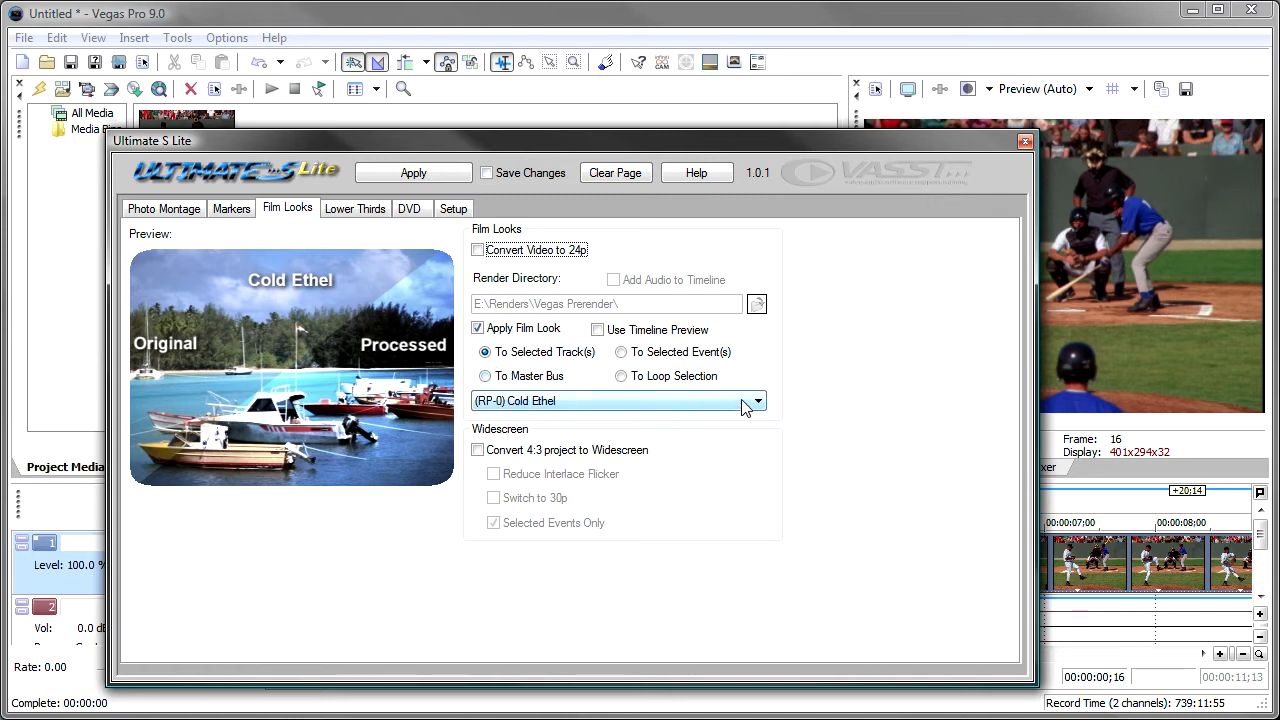
Preview Romantic Lips and Artist's Touch, settle on Cold Film, and enable Use Timeline Preview
left_click(757, 401)
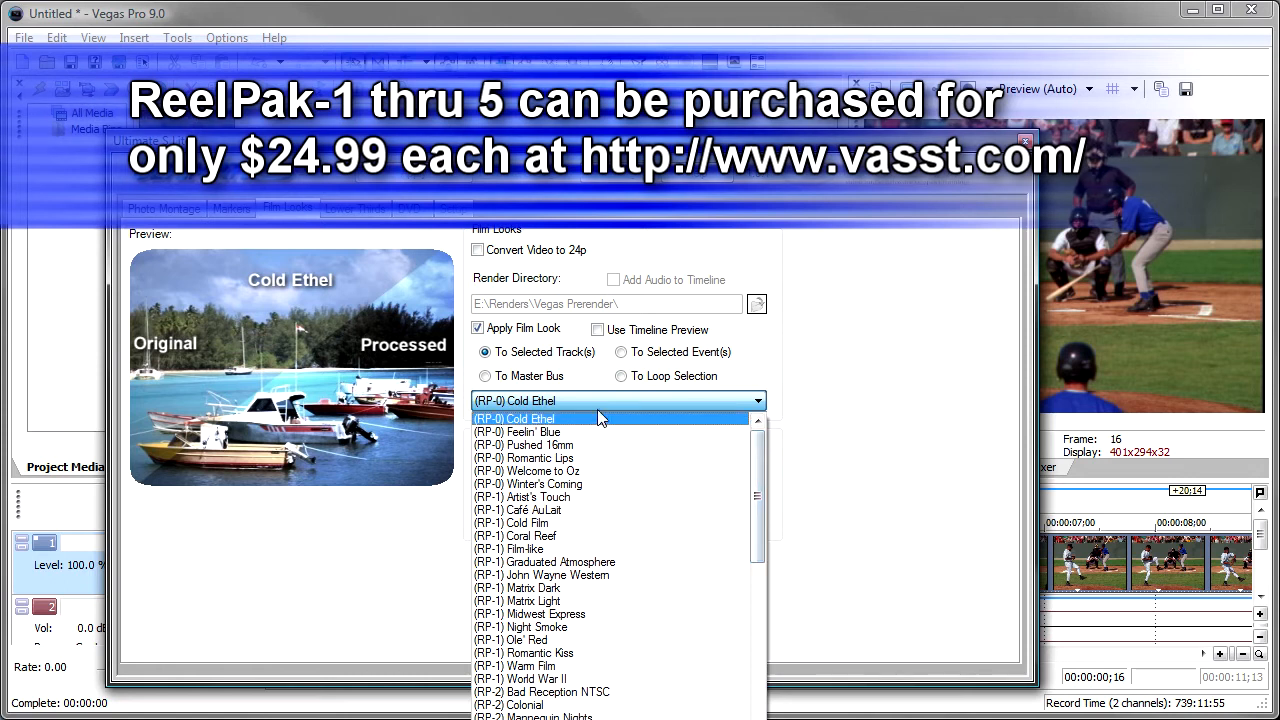
left_click(517, 432)
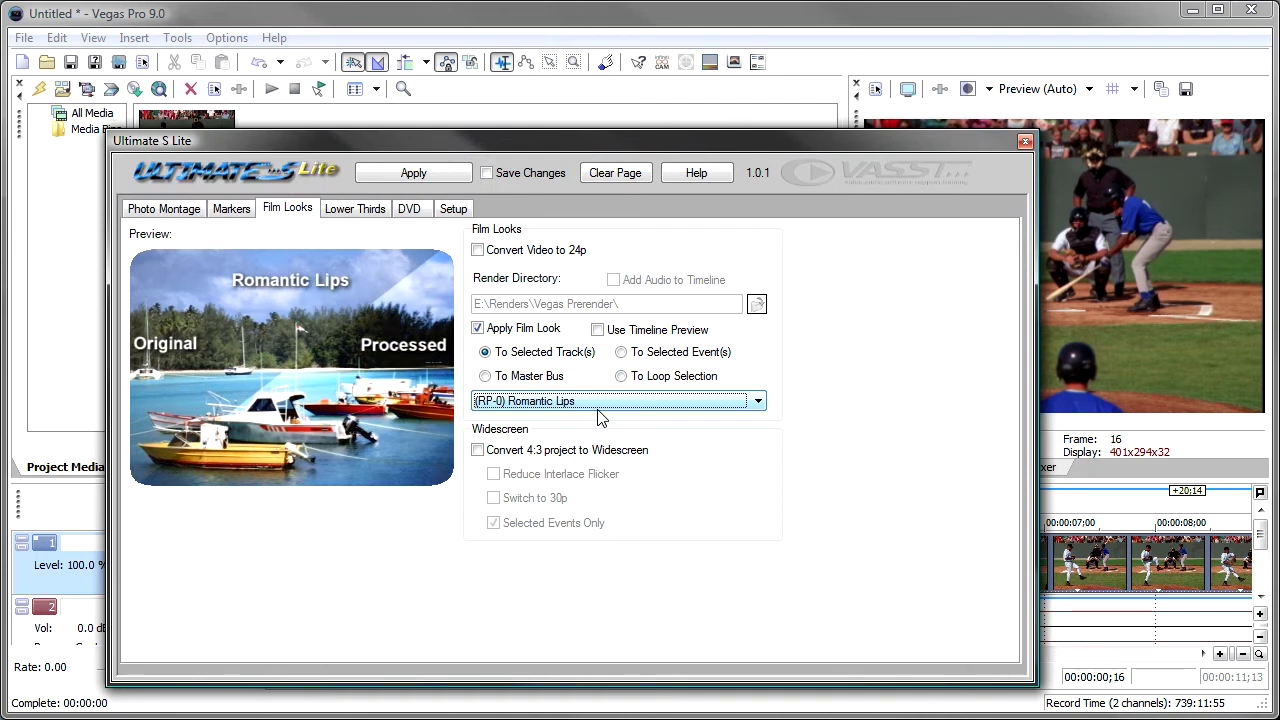
left_click(757, 401)
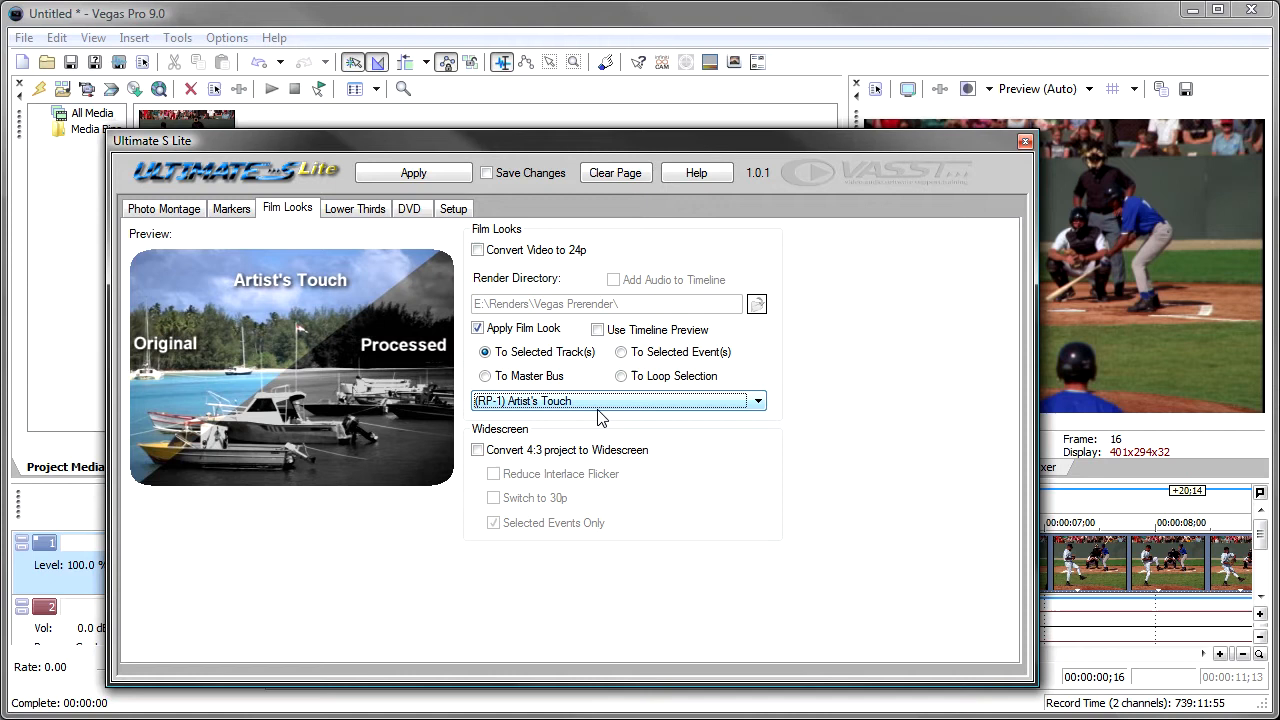
left_click(618, 401)
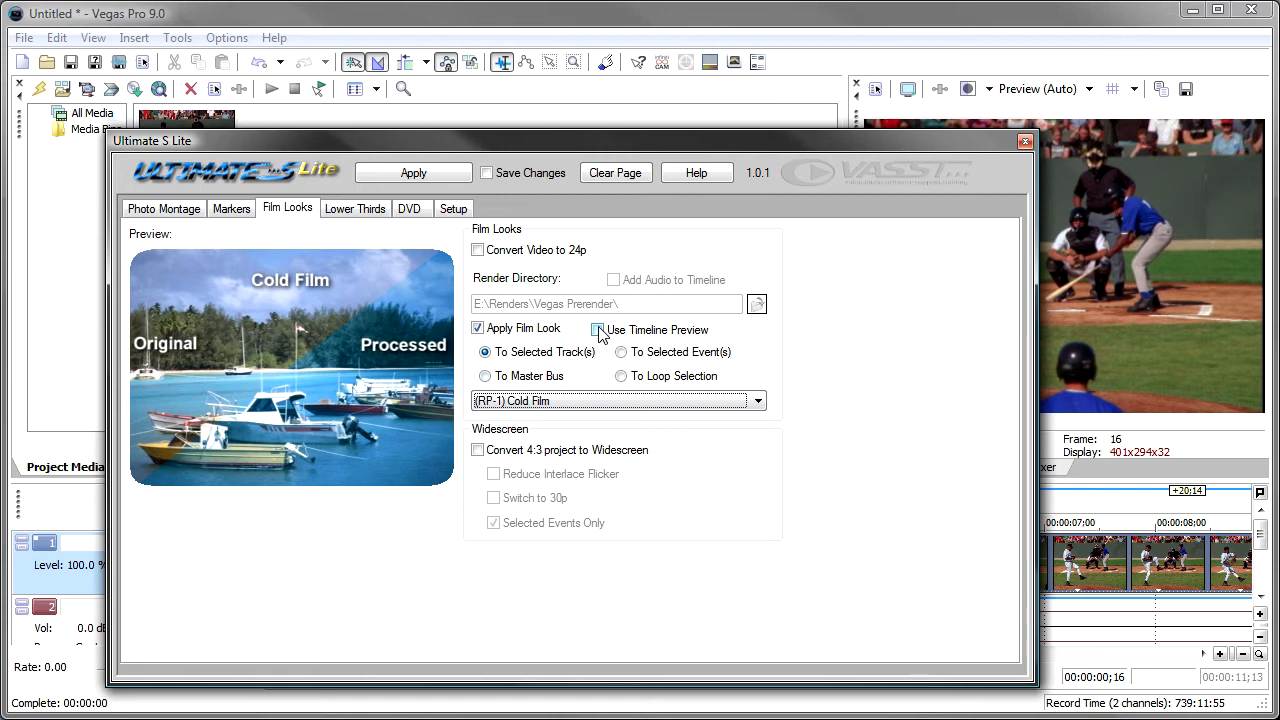
left_click(596, 329)
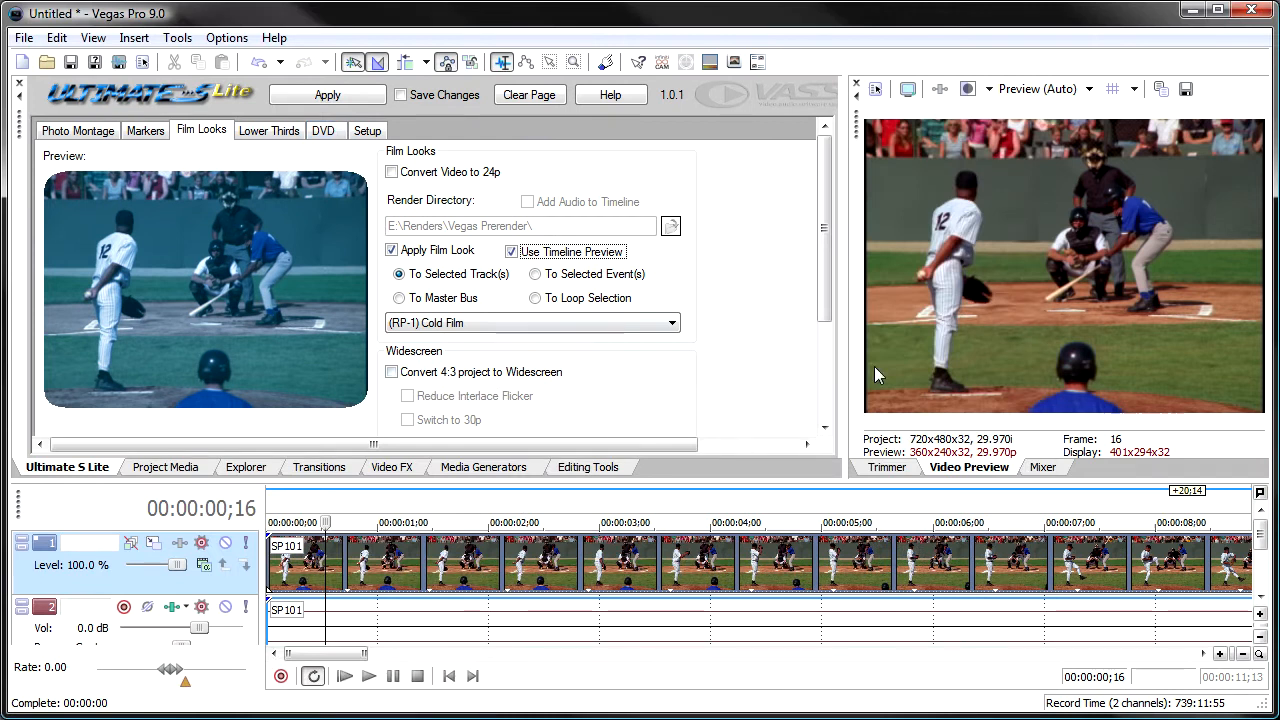
left_click(672, 322)
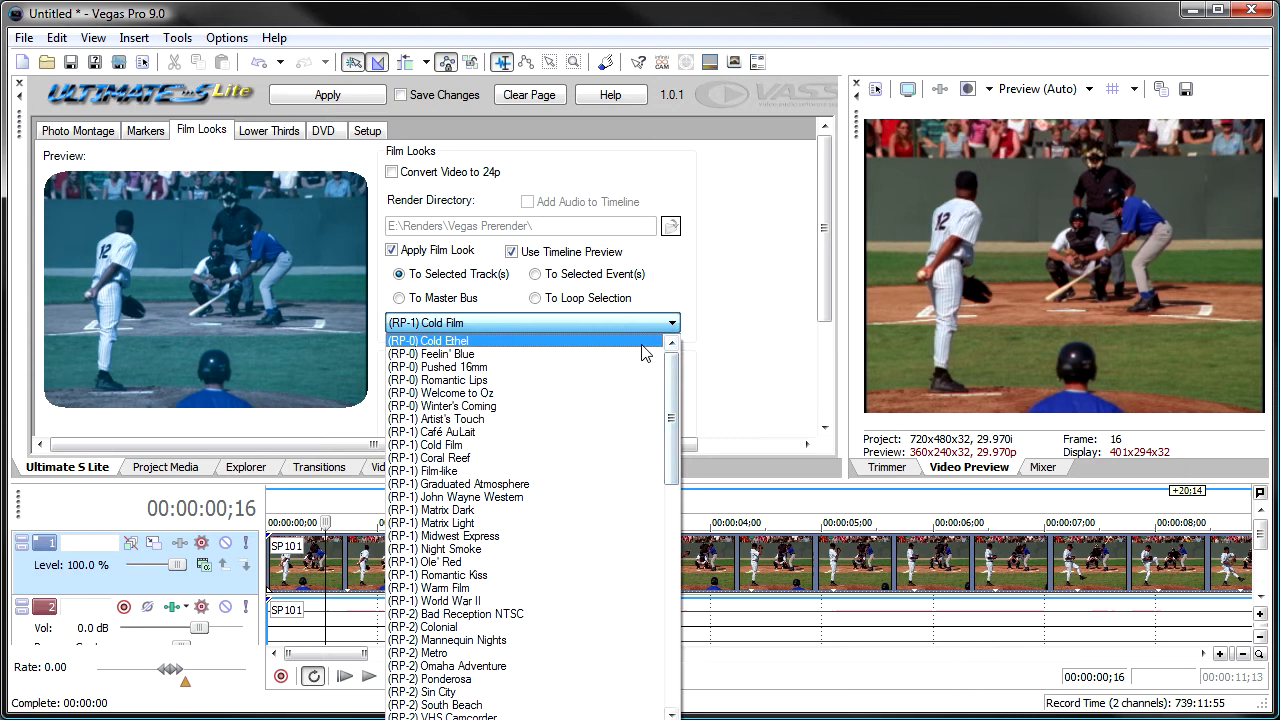
left_click(430, 340)
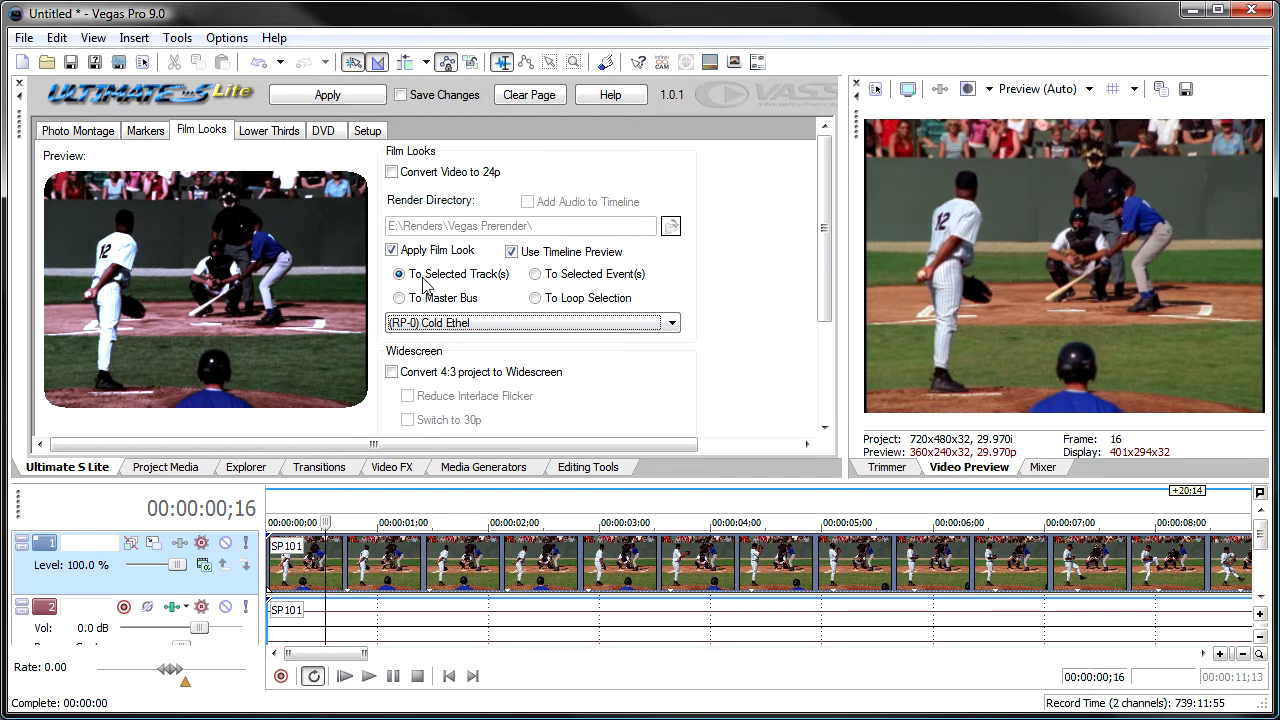
left_click(671, 322)
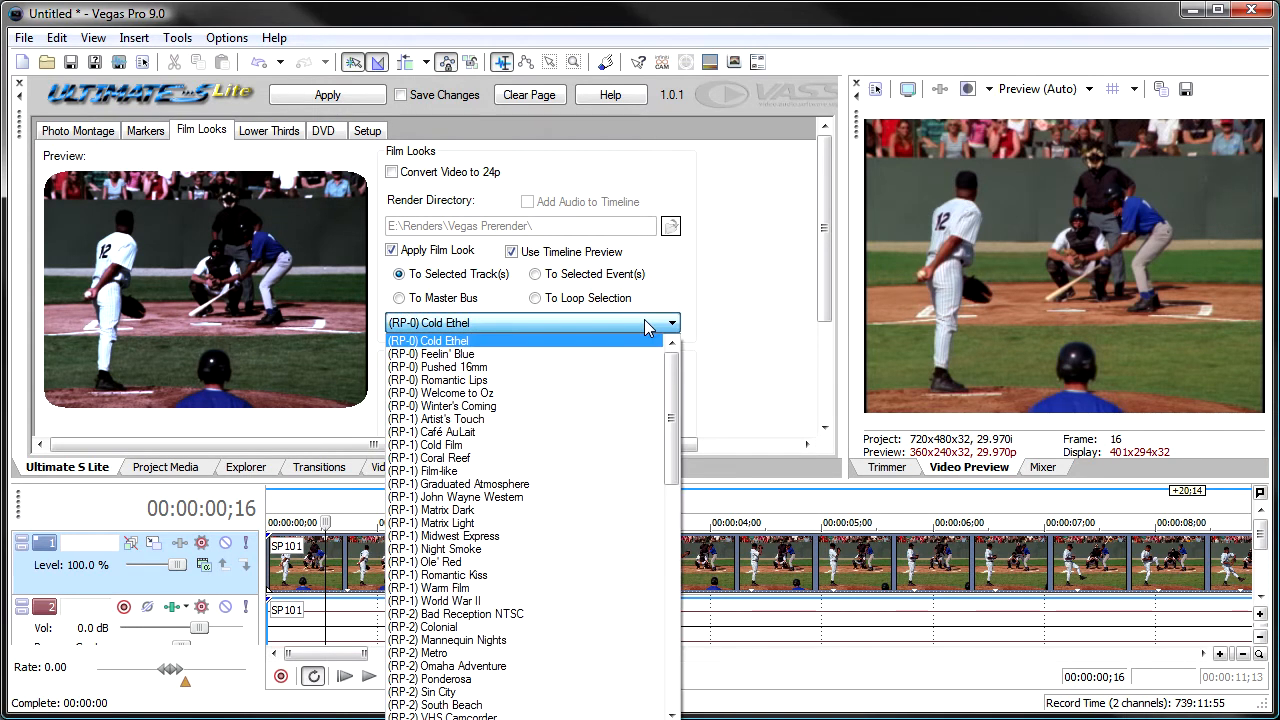
left_click(431, 354)
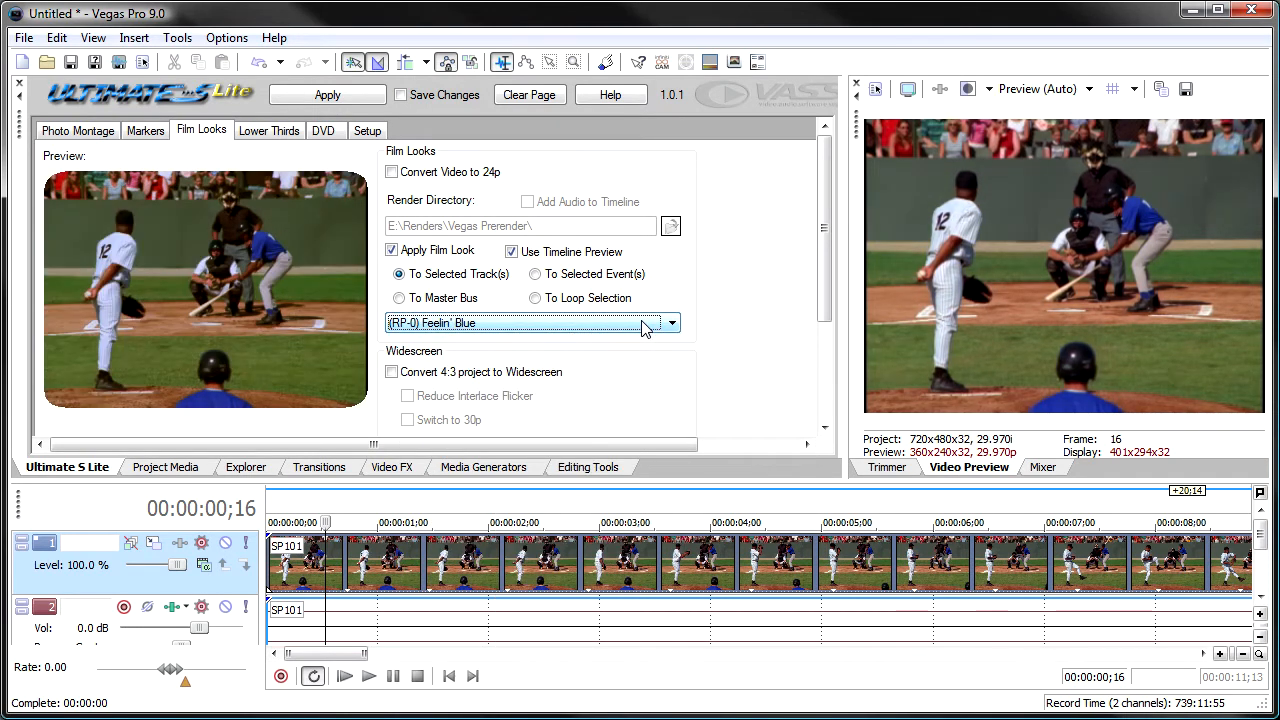
left_click(520, 322)
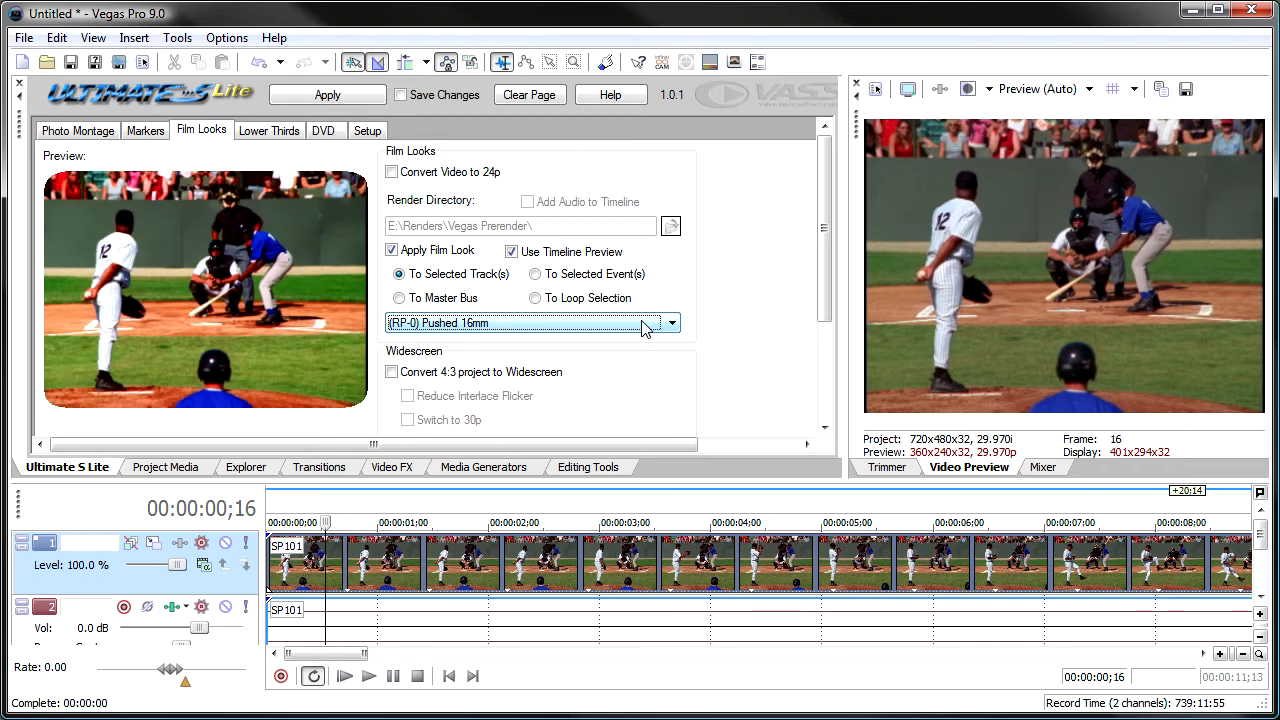
left_click(530, 322)
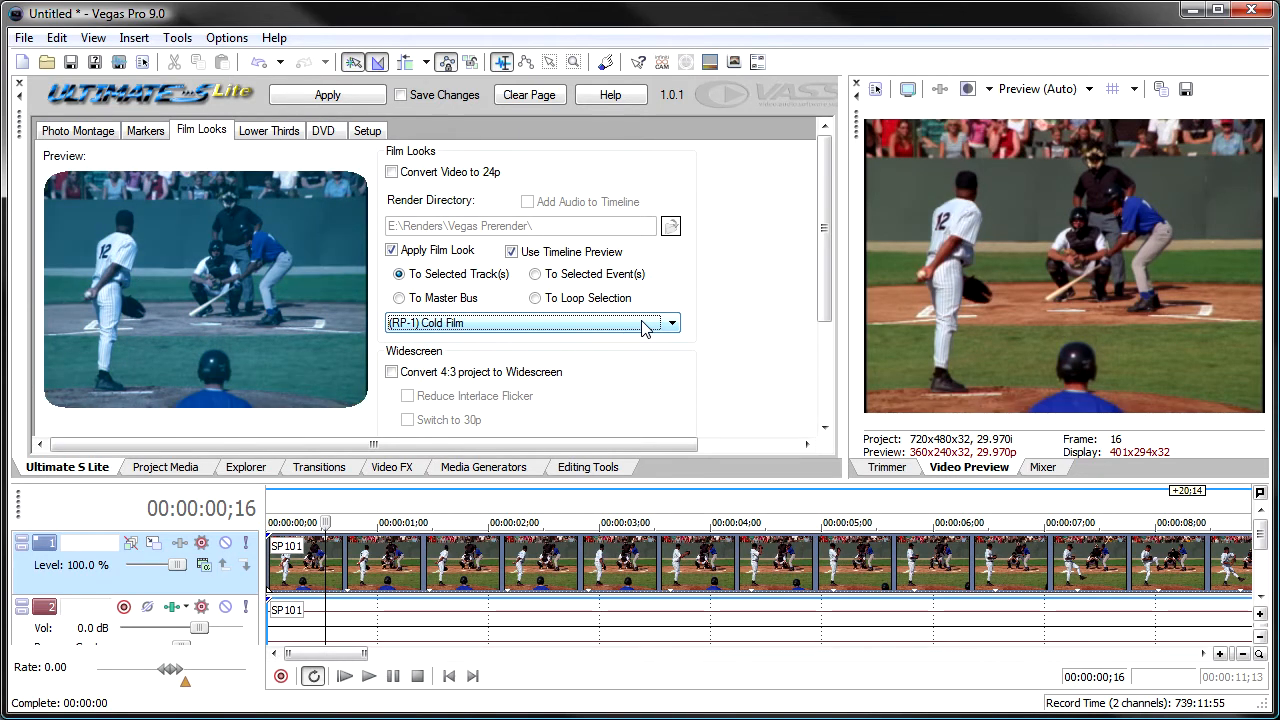
left_click(533, 323)
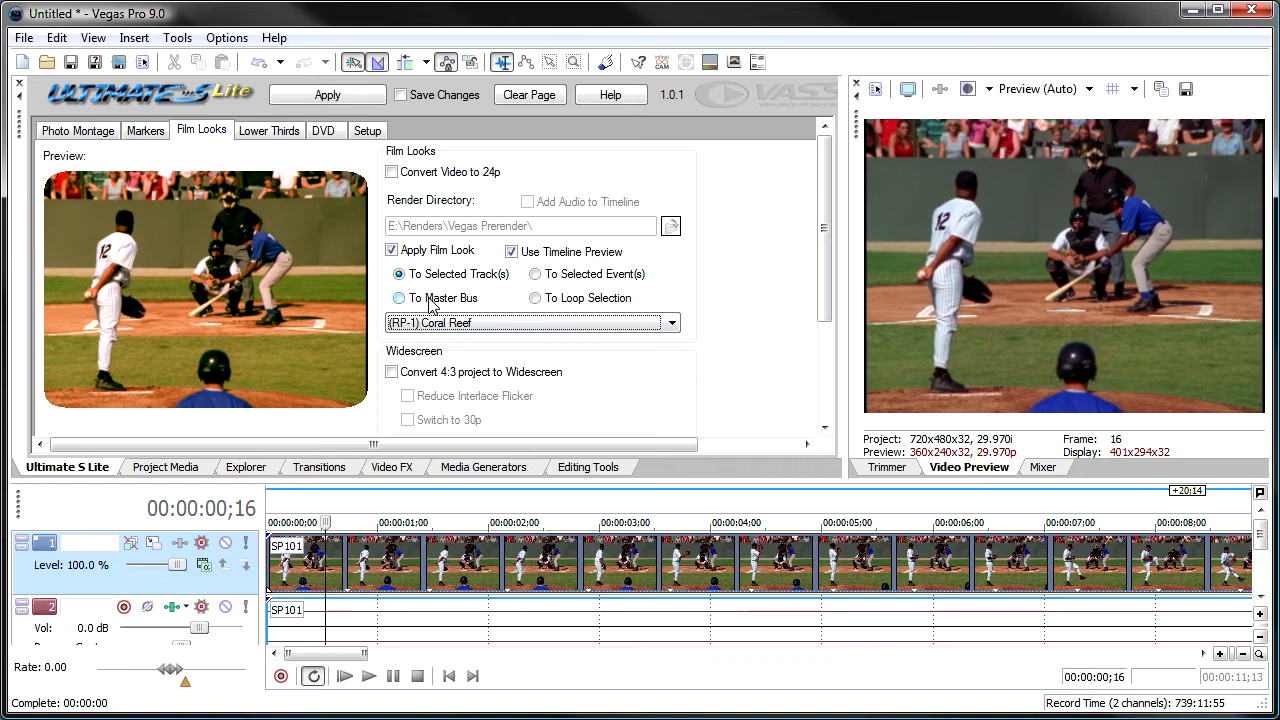
Try the event, loop-selection and master-bus targets, then target Coral Reef at selected tracks
left_click(399, 274)
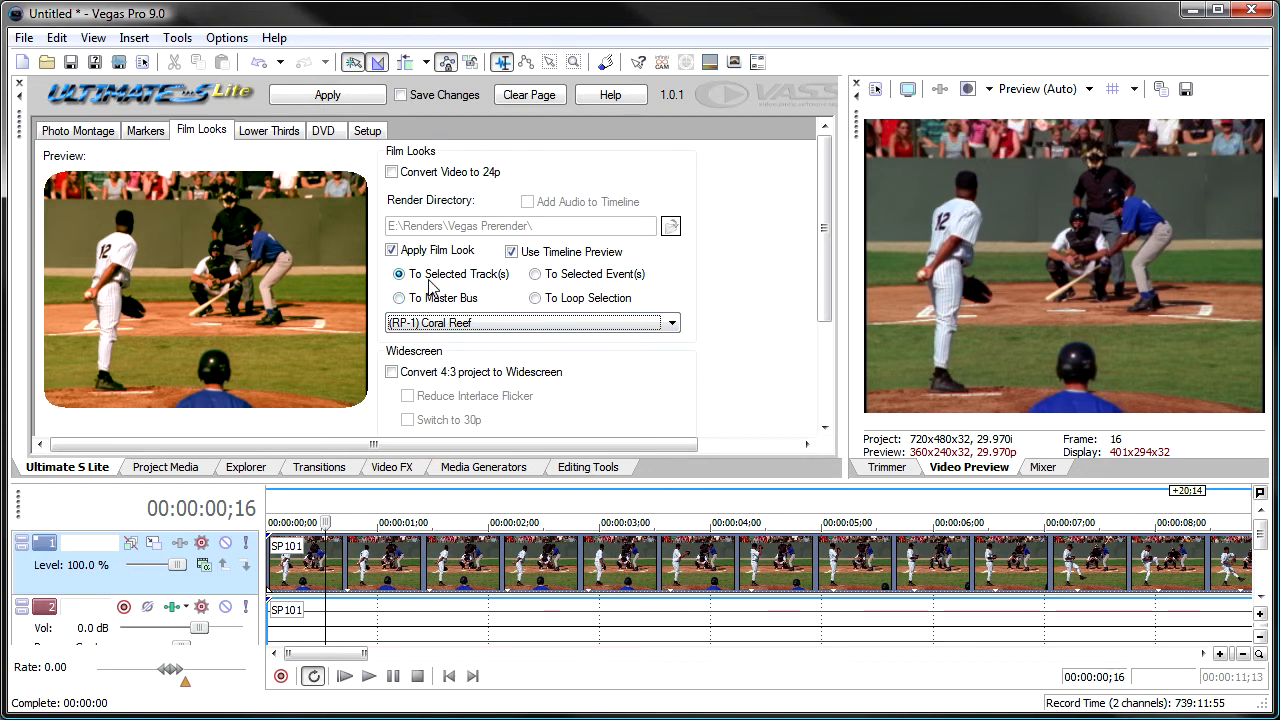
left_click(536, 274)
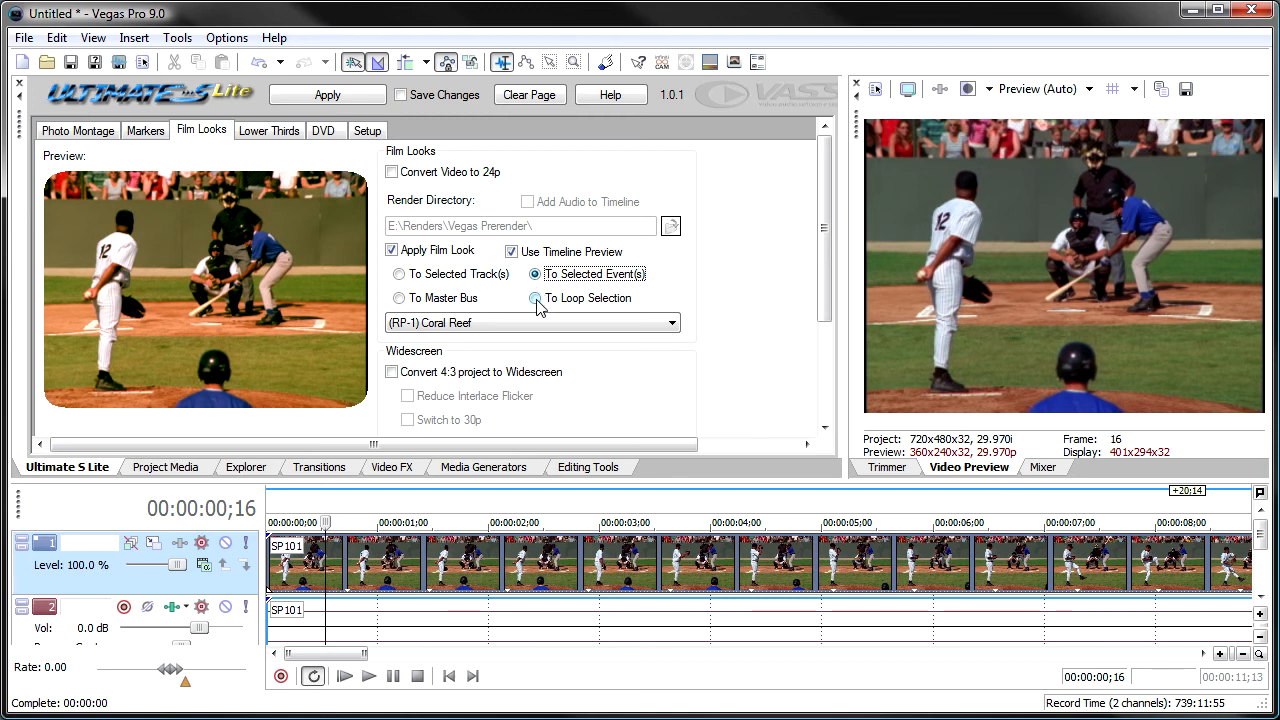
left_click(536, 298)
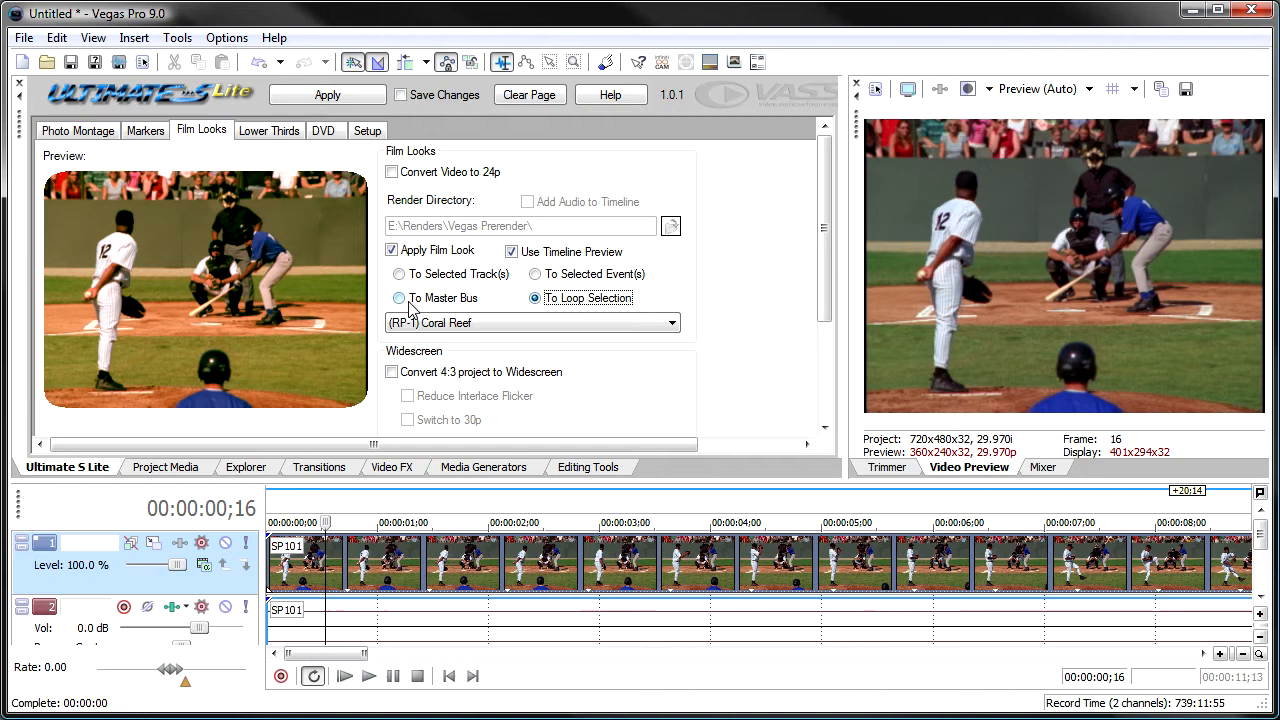
left_click(399, 298)
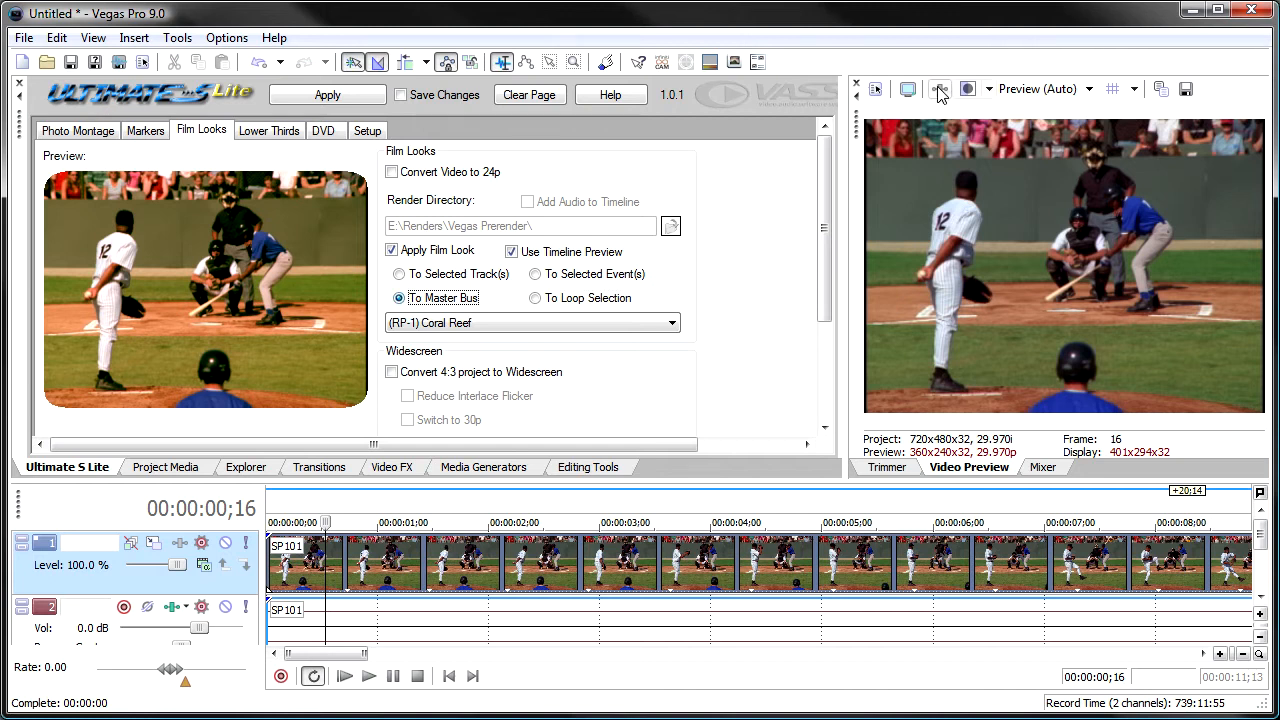
mouse_move(938, 89)
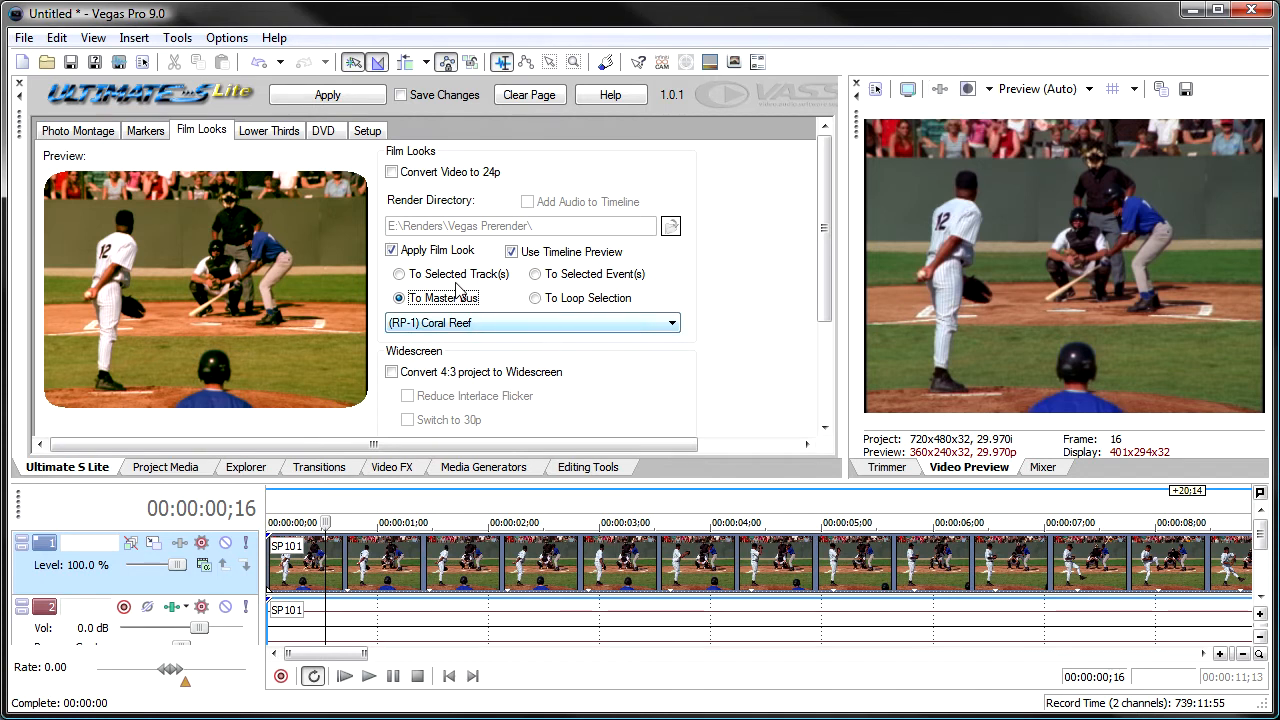
left_click(399, 274)
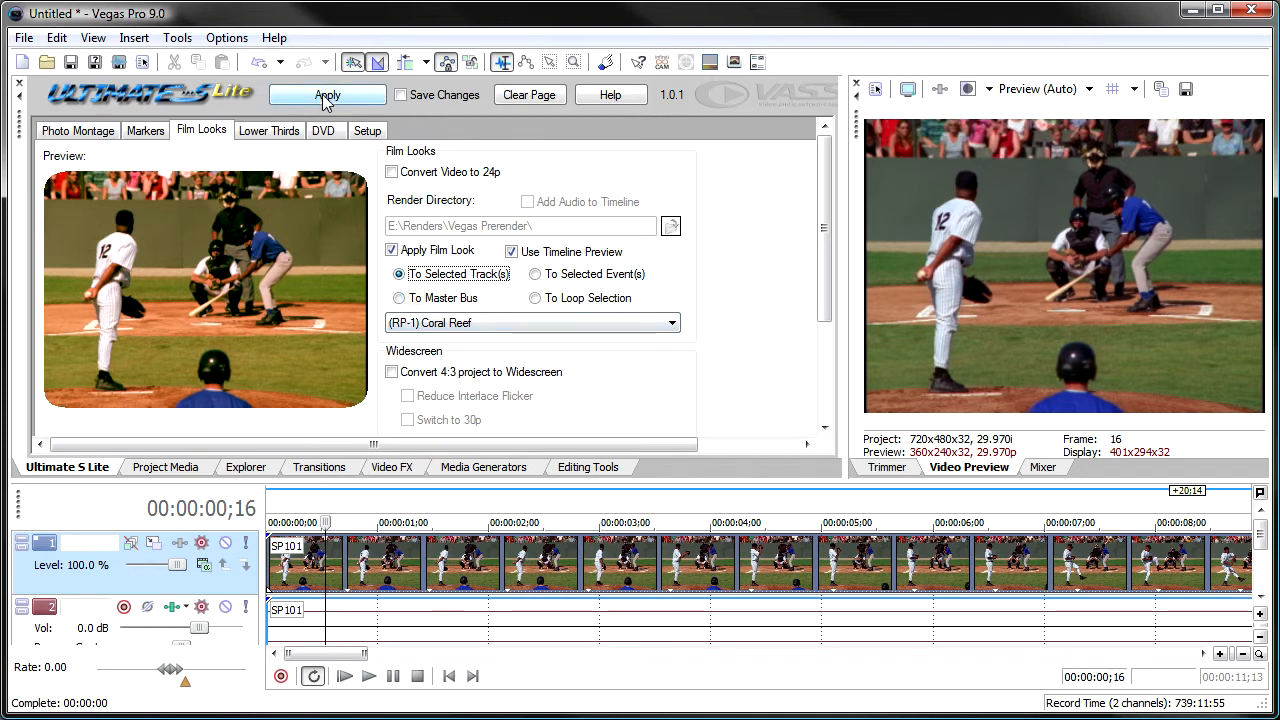
Apply Coral Reef to track 1 and inspect its Color Corrector and Brightness and Contrast effects
left_click(327, 94)
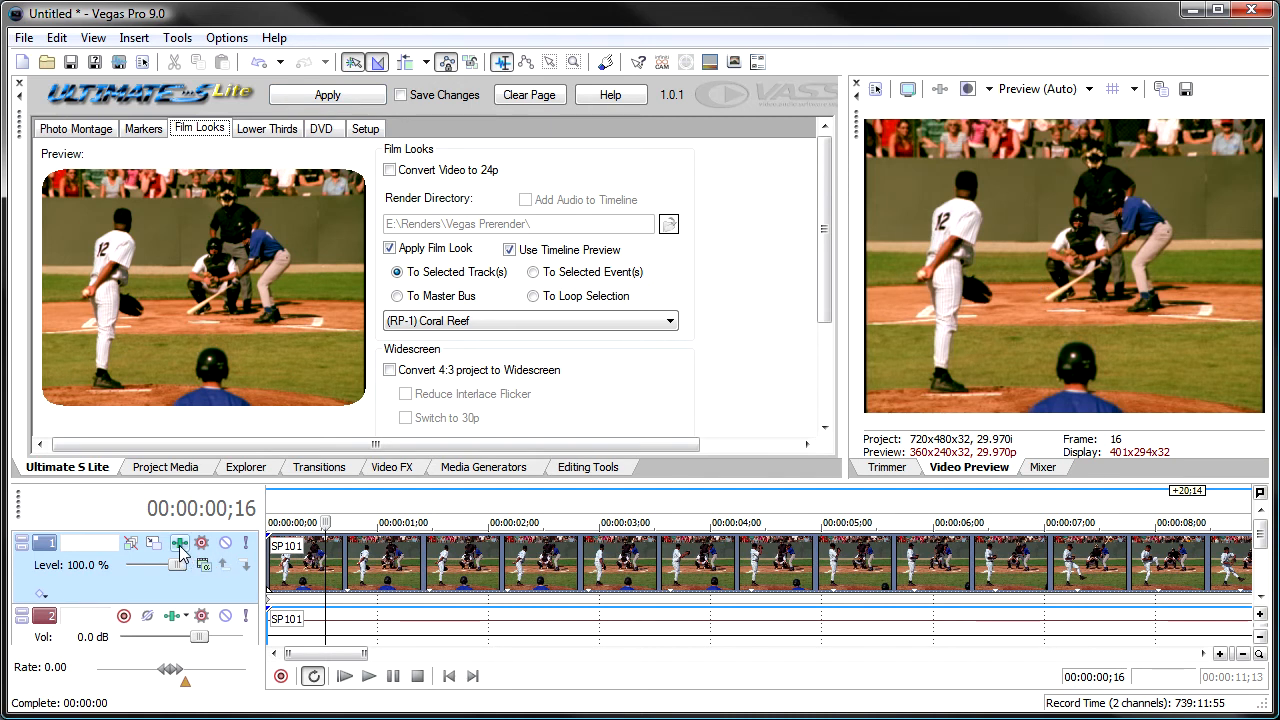
left_click(180, 543)
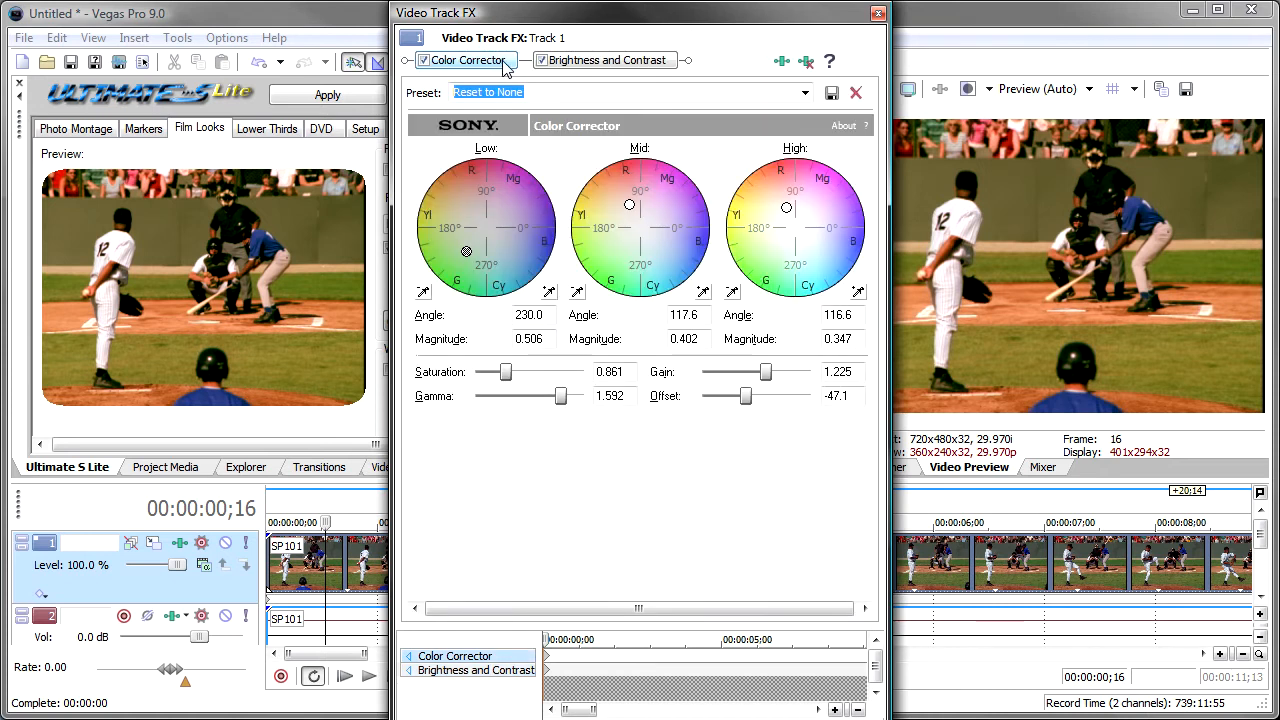
mouse_move(830, 232)
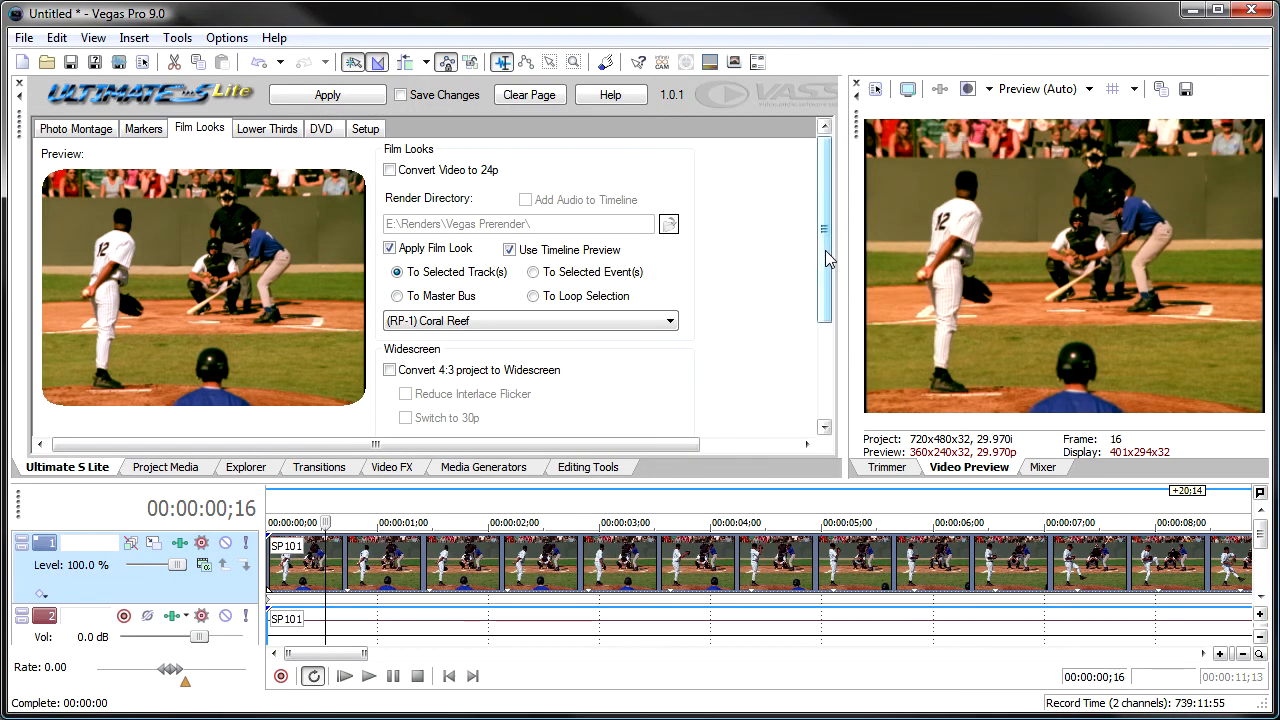
Enable Convert 4:3 project to Widescreen, disable Apply Film Look, and place the playhead near 3 seconds
scroll("down", 3)
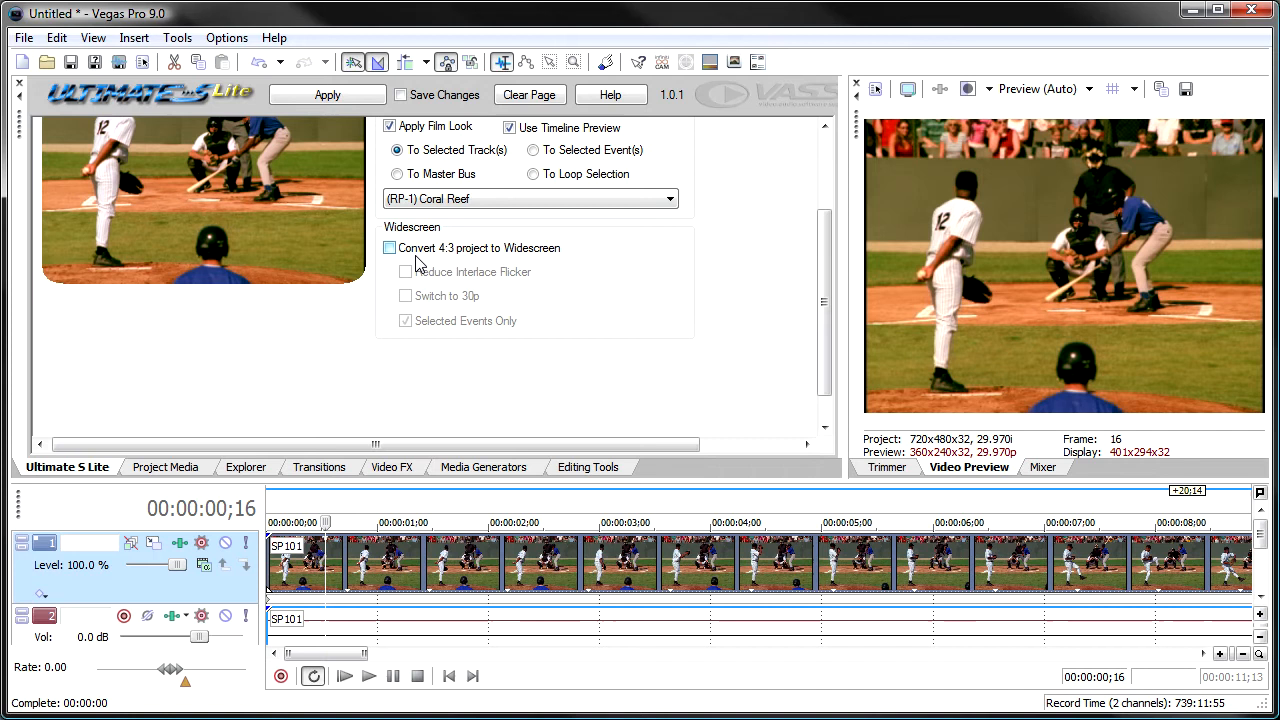
left_click(388, 247)
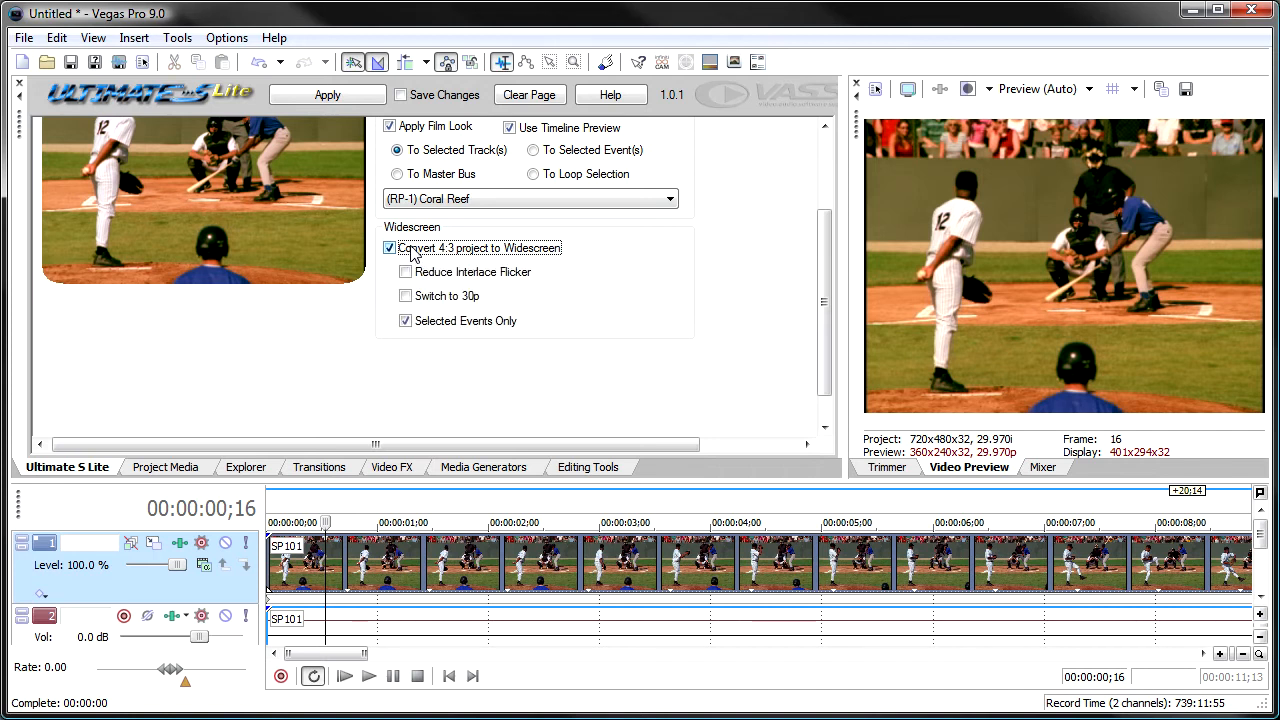
mouse_move(1040, 267)
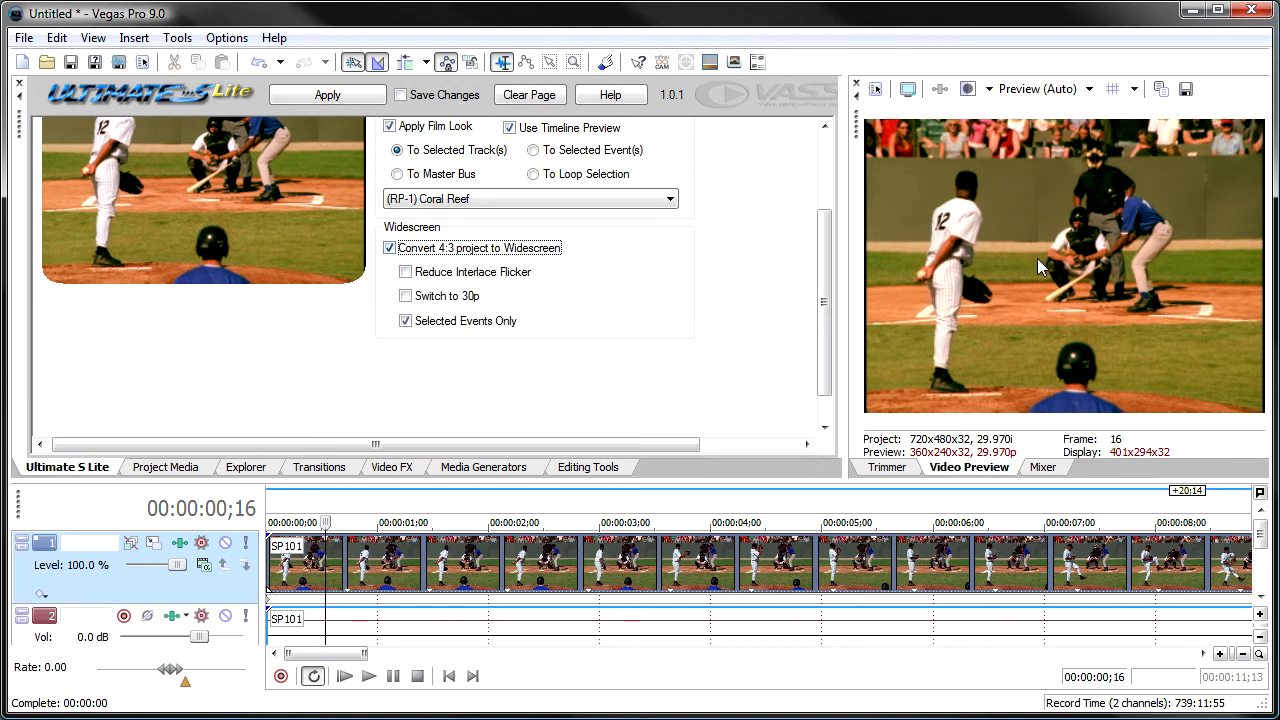
left_click(390, 126)
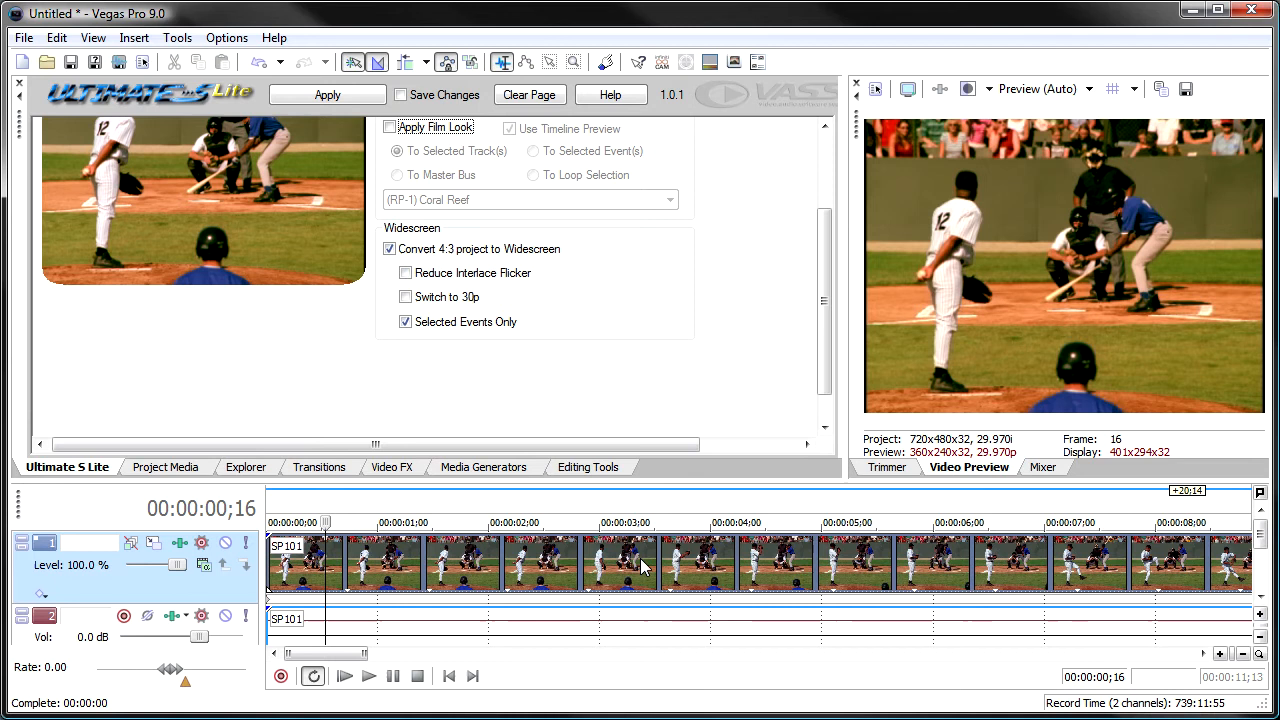
left_click(610, 522)
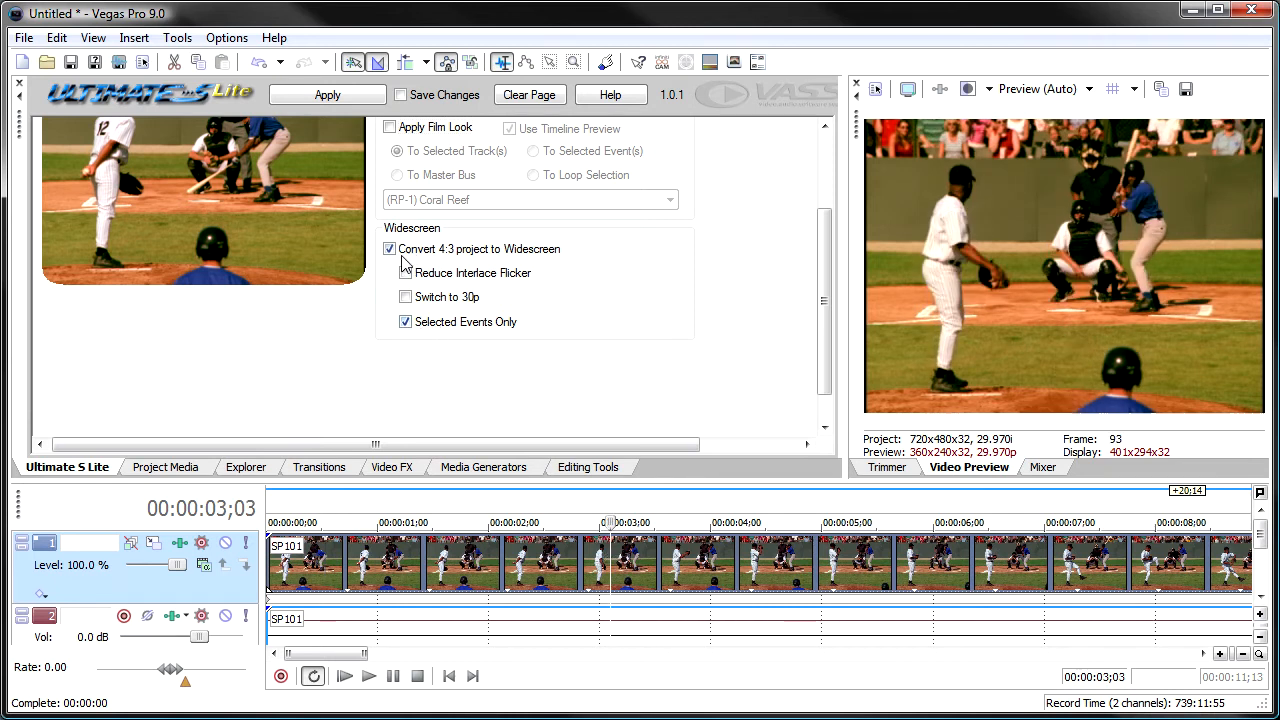
left_click(406, 273)
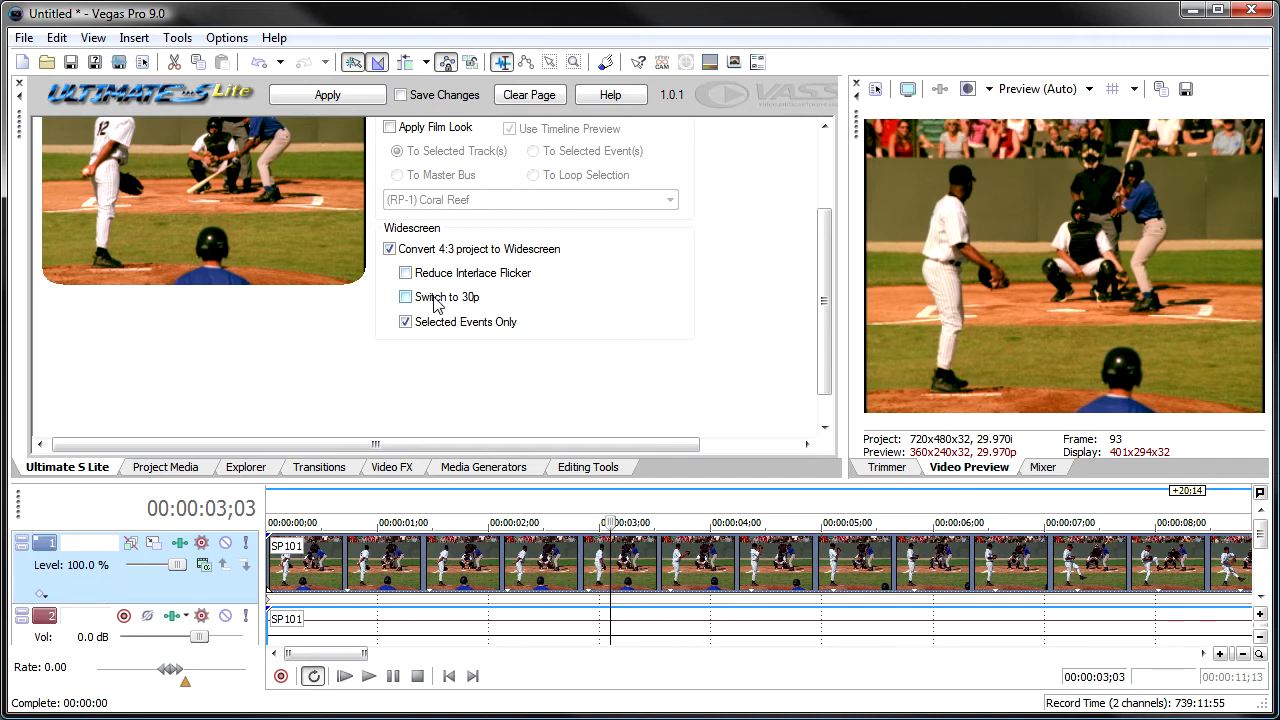
left_click(406, 296)
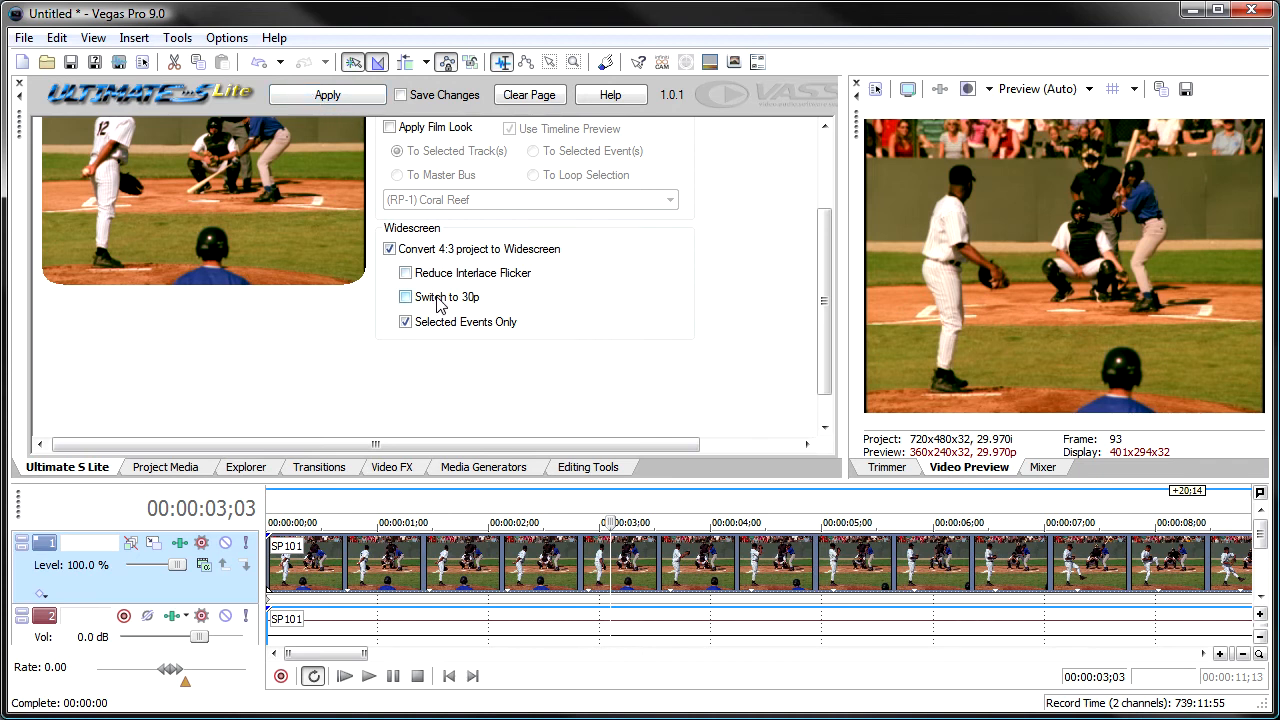
Apply the widescreen conversion and dismiss the NTSC DV Widescreen project properties unchanged
left_click(406, 296)
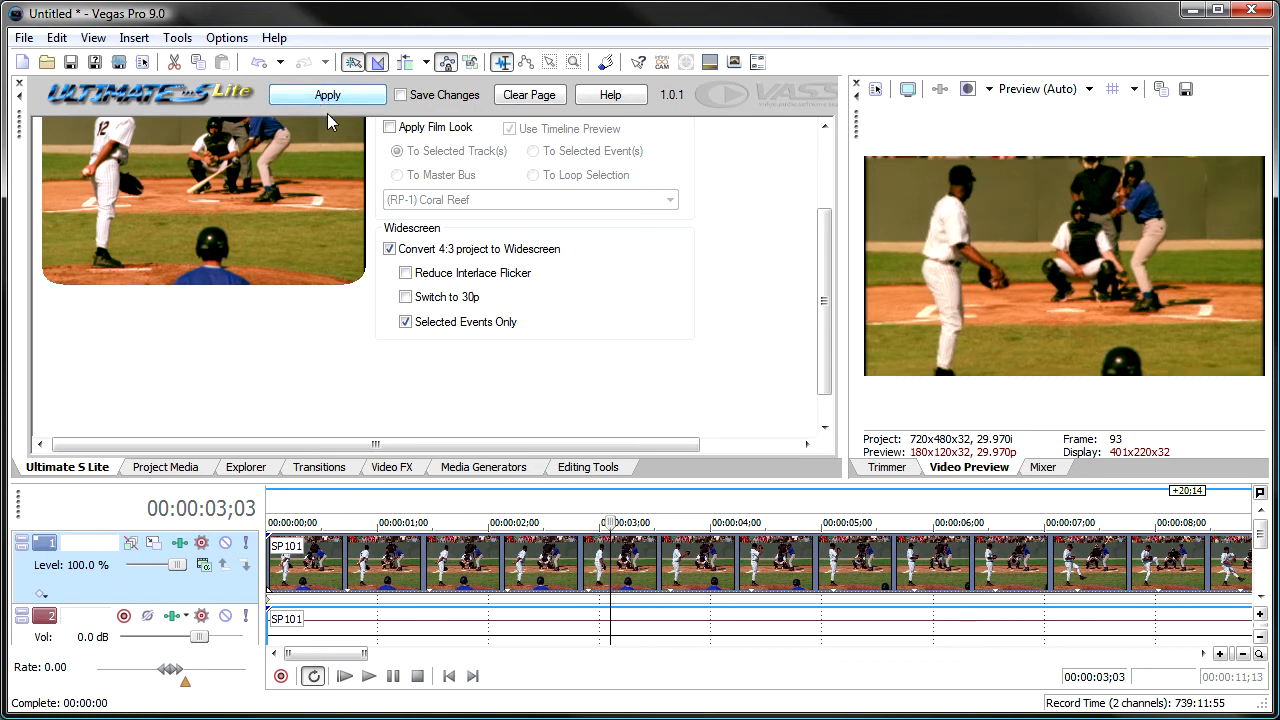
mouse_move(905, 556)
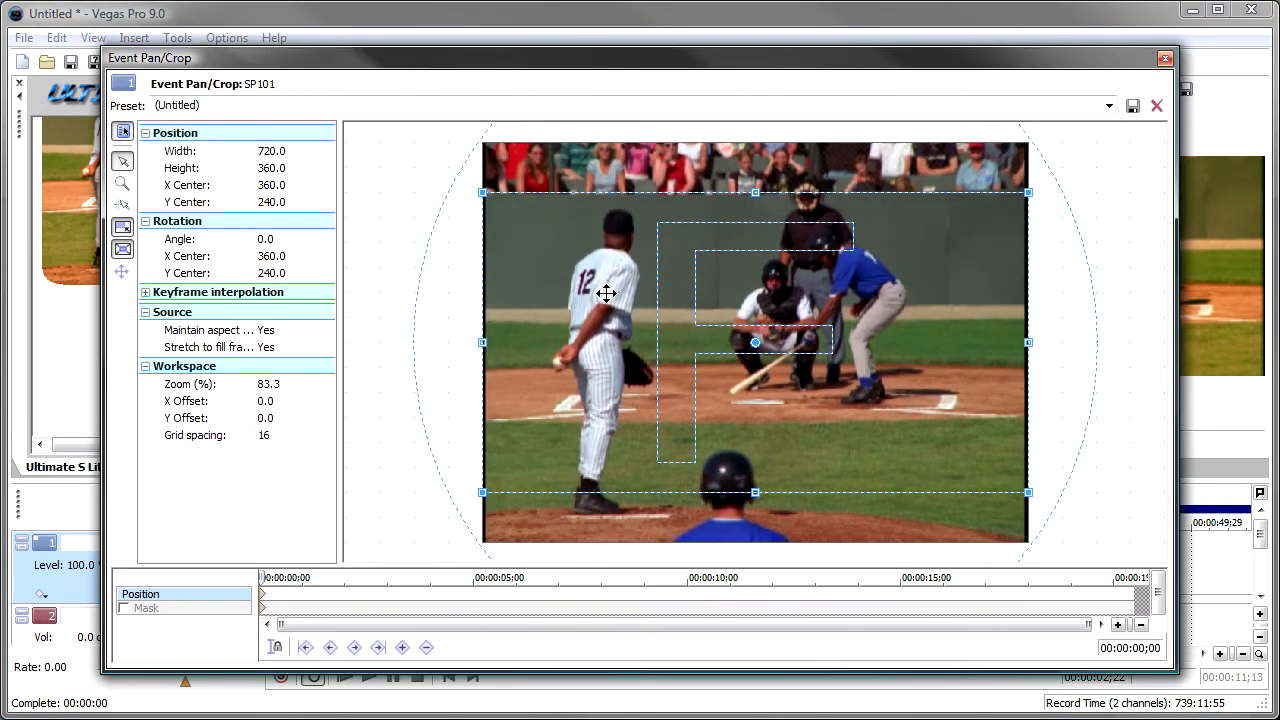
mouse_move(700, 303)
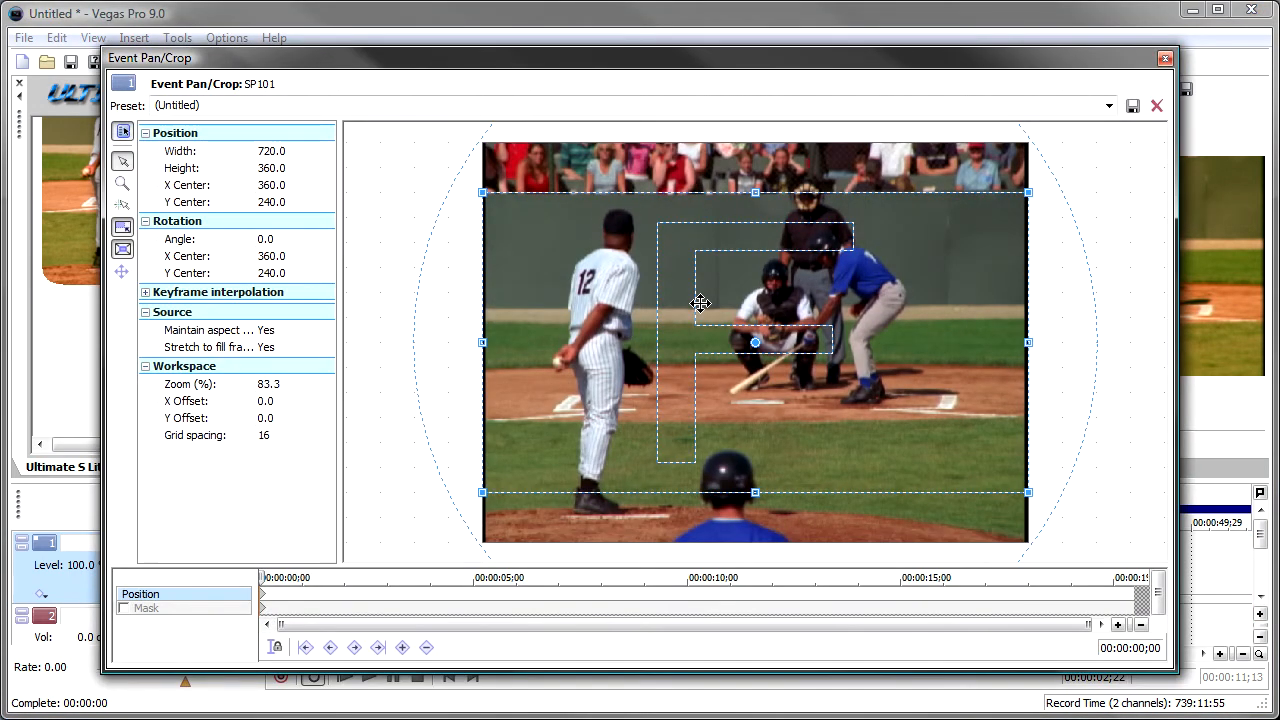
mouse_move(725, 409)
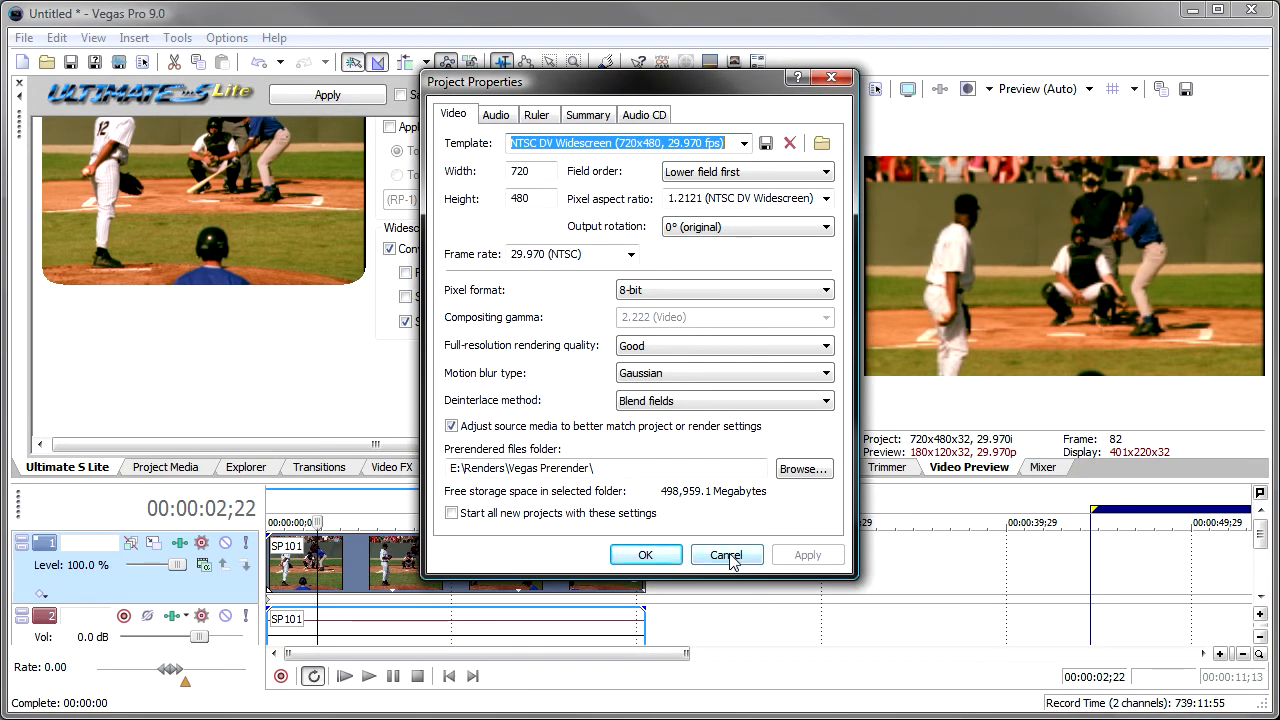
left_click(726, 555)
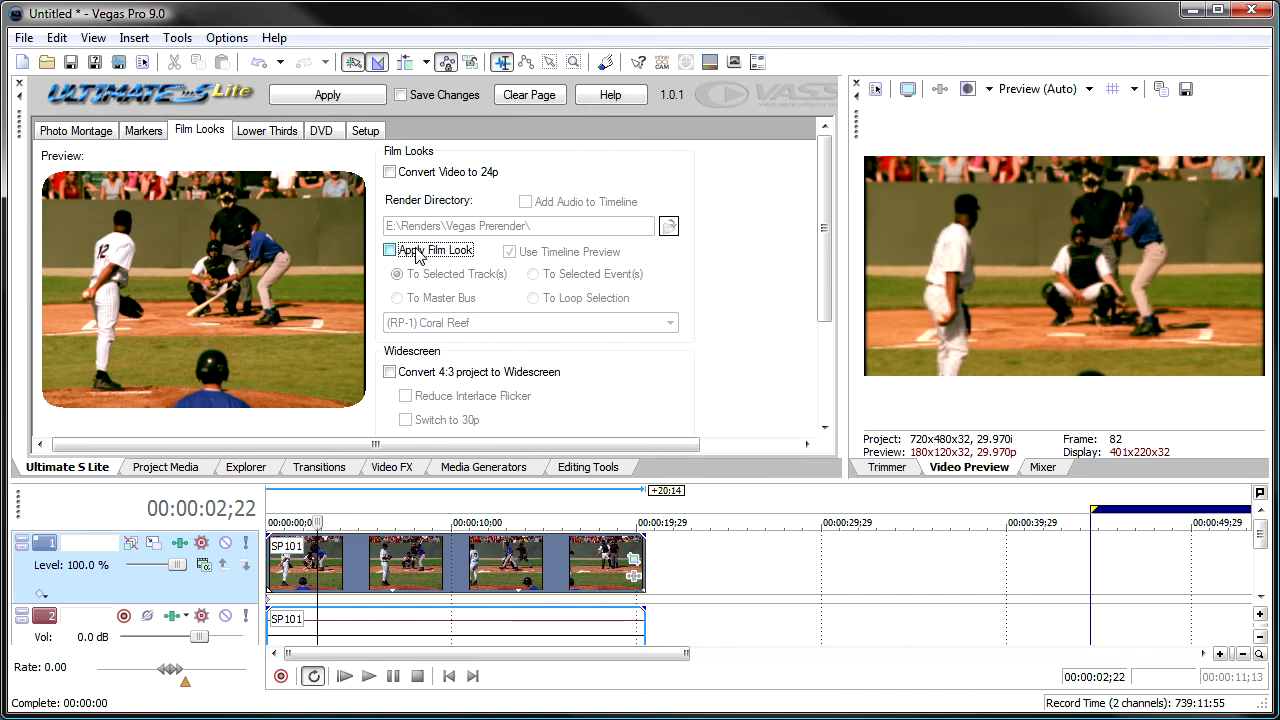
Re-enable Apply Film Look and set the look to (RP-4) Artistic Bleu
left_click(389, 250)
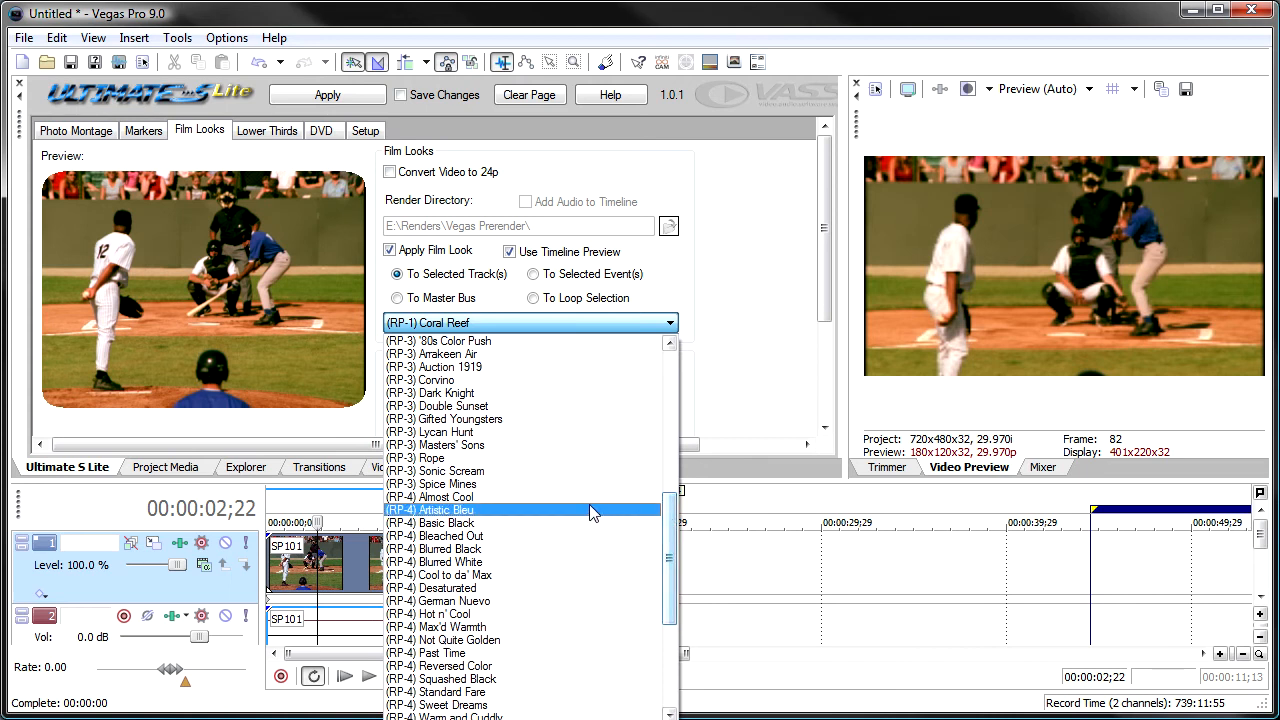
left_click(430, 509)
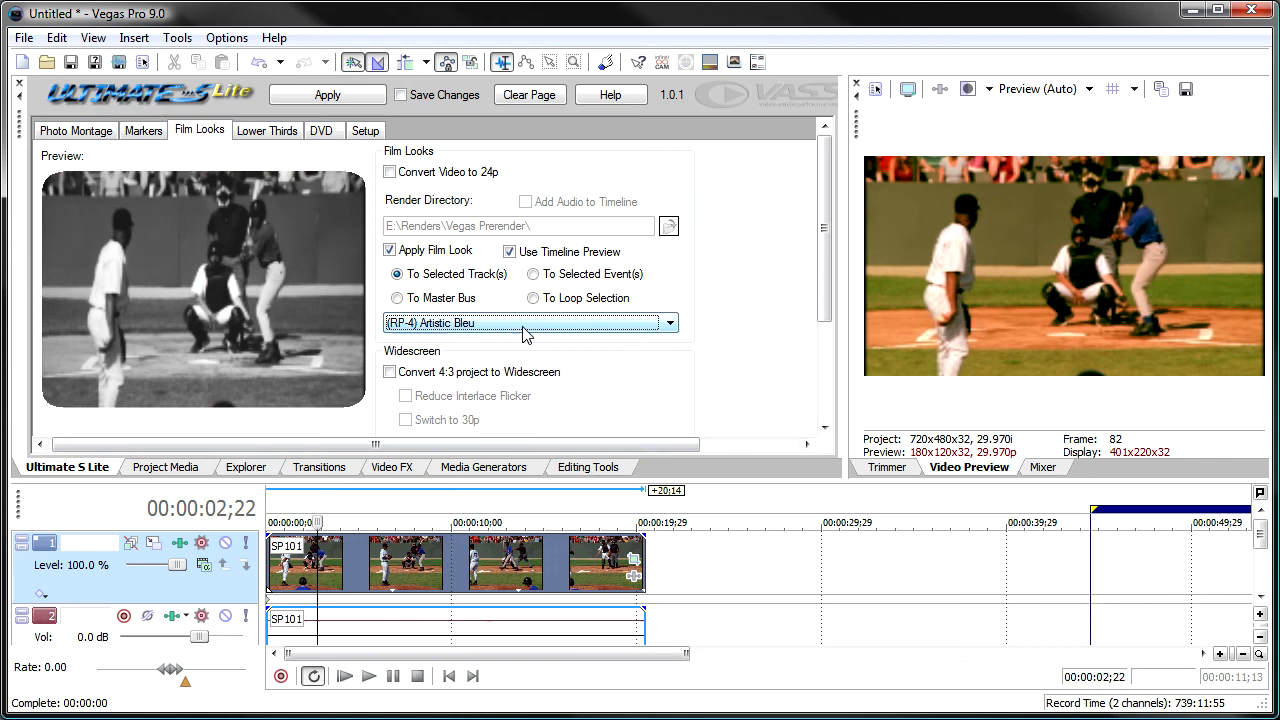